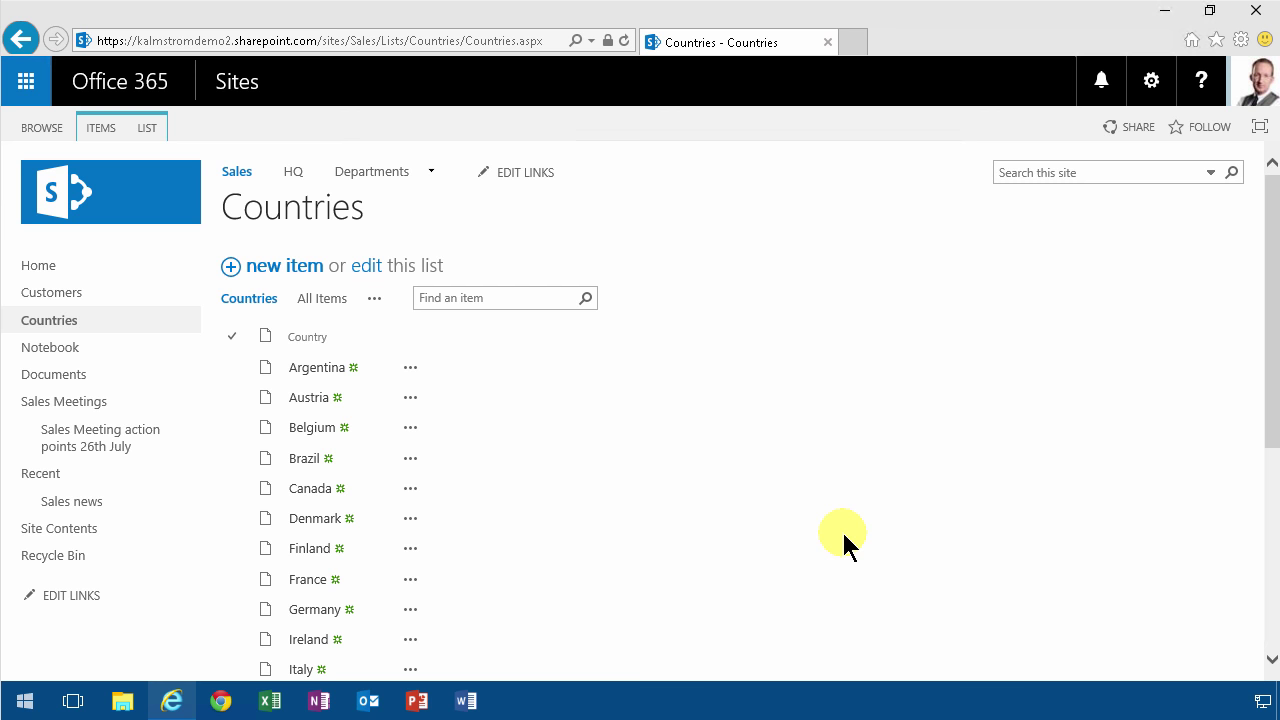
mouse_move(584, 412)
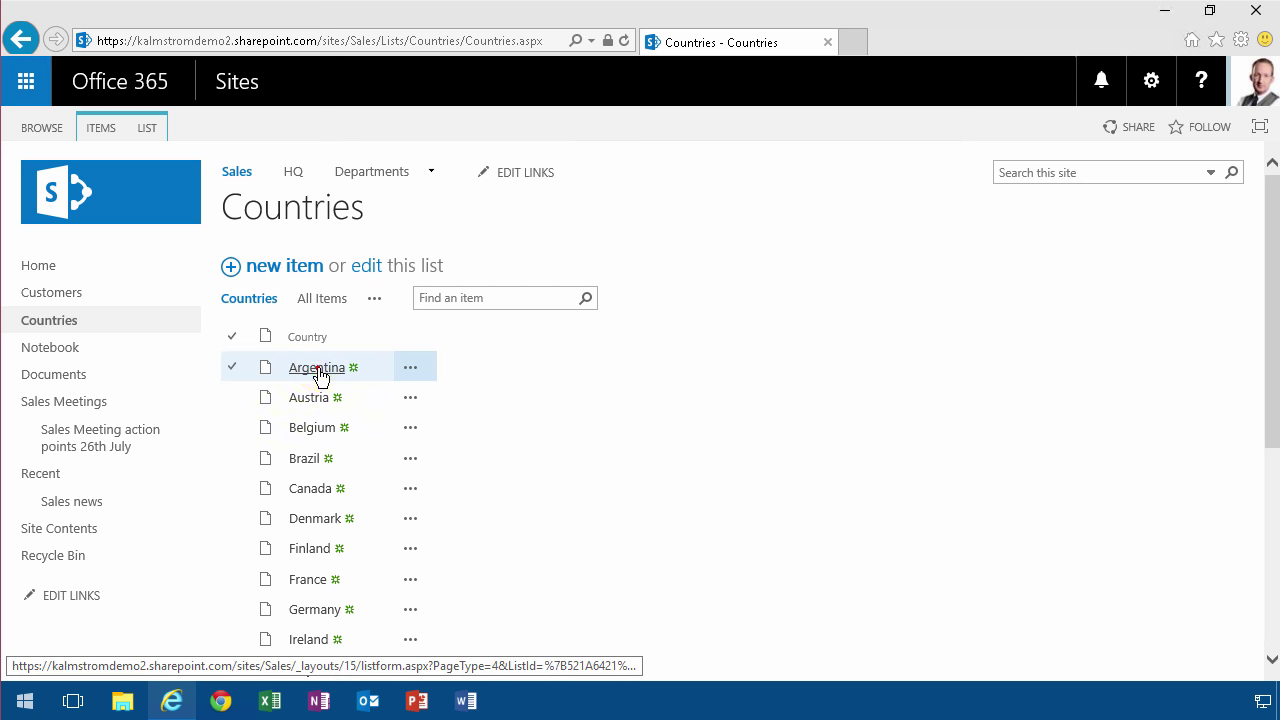
Step: View the Argentina and Finland items as full-page forms, then return to the Countries list
click(316, 368)
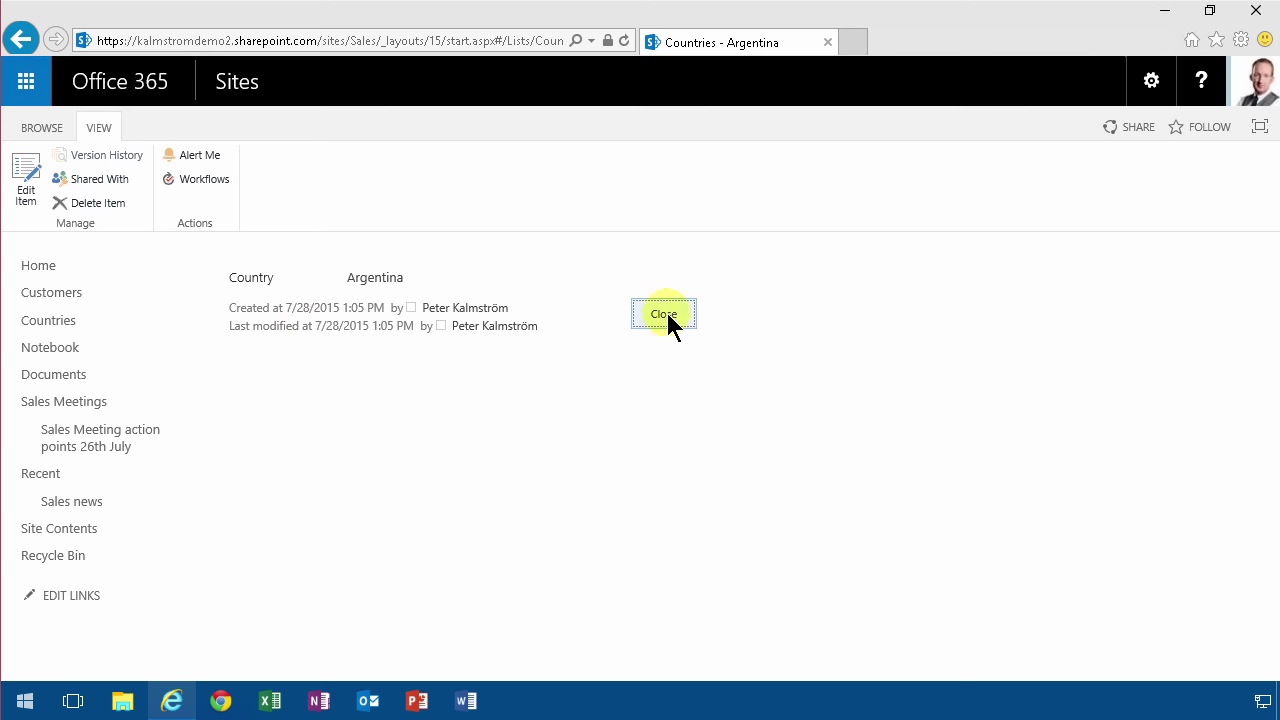
click(664, 314)
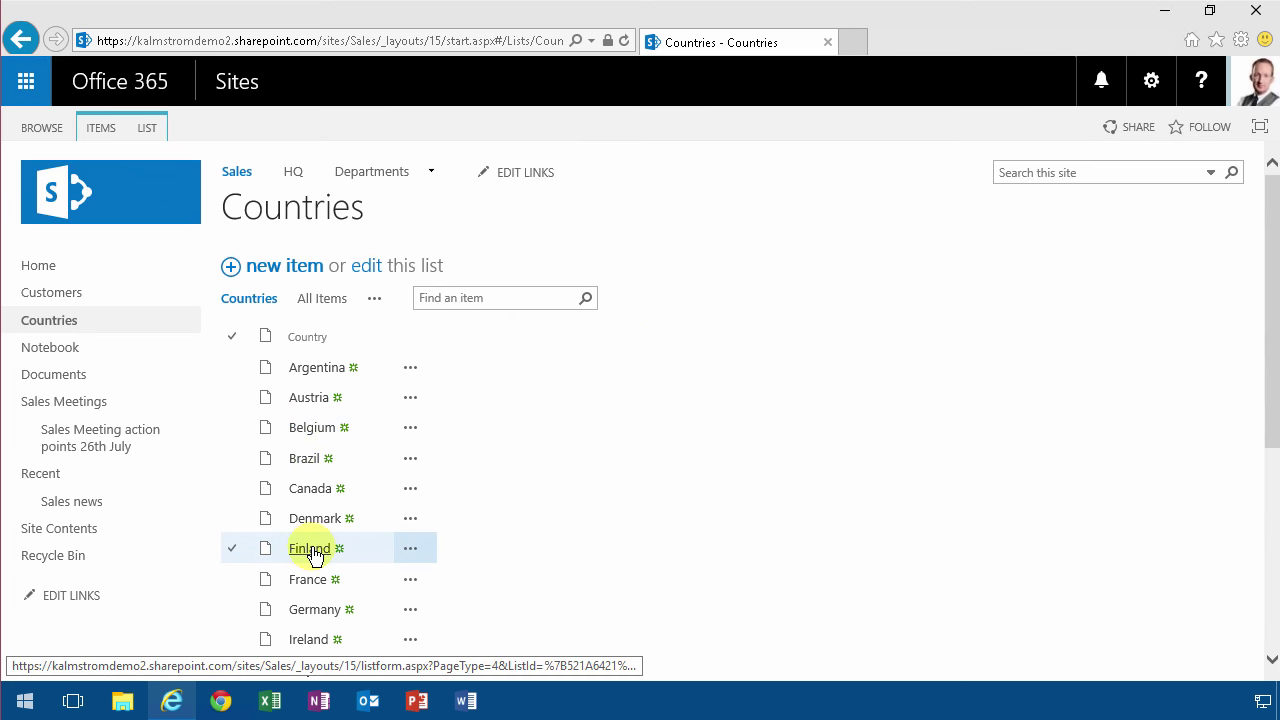
click(310, 548)
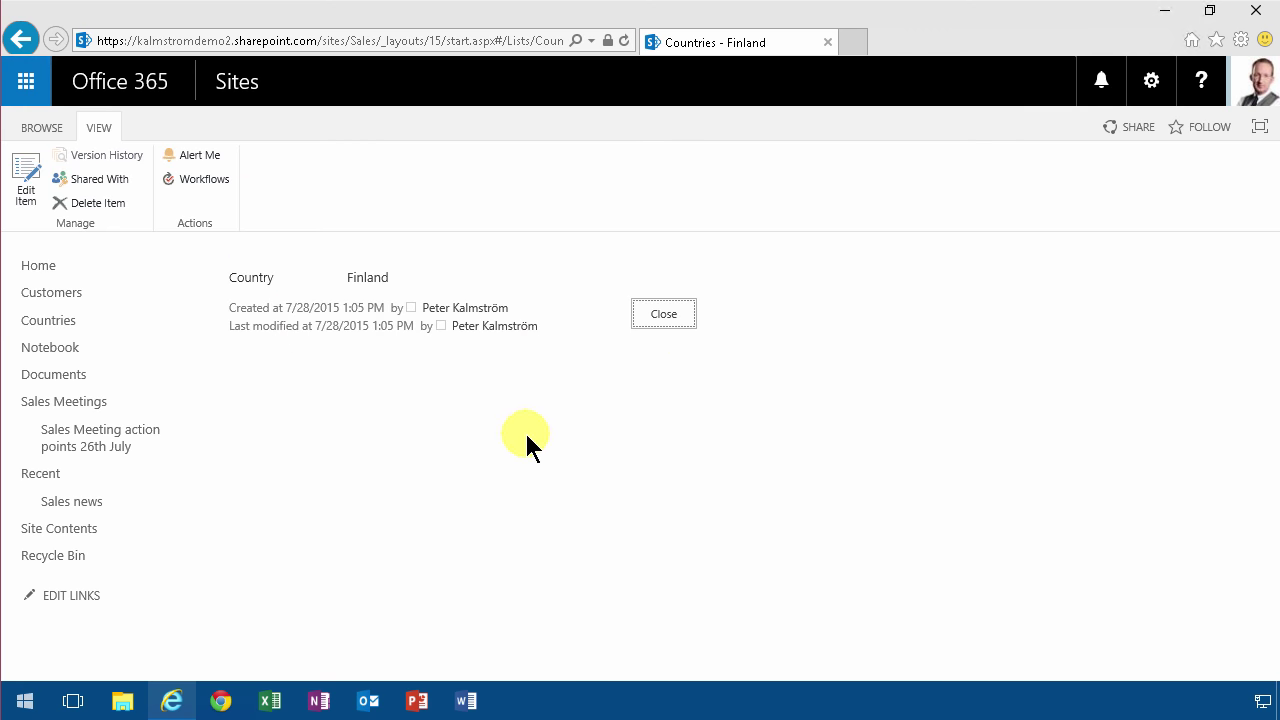
click(664, 312)
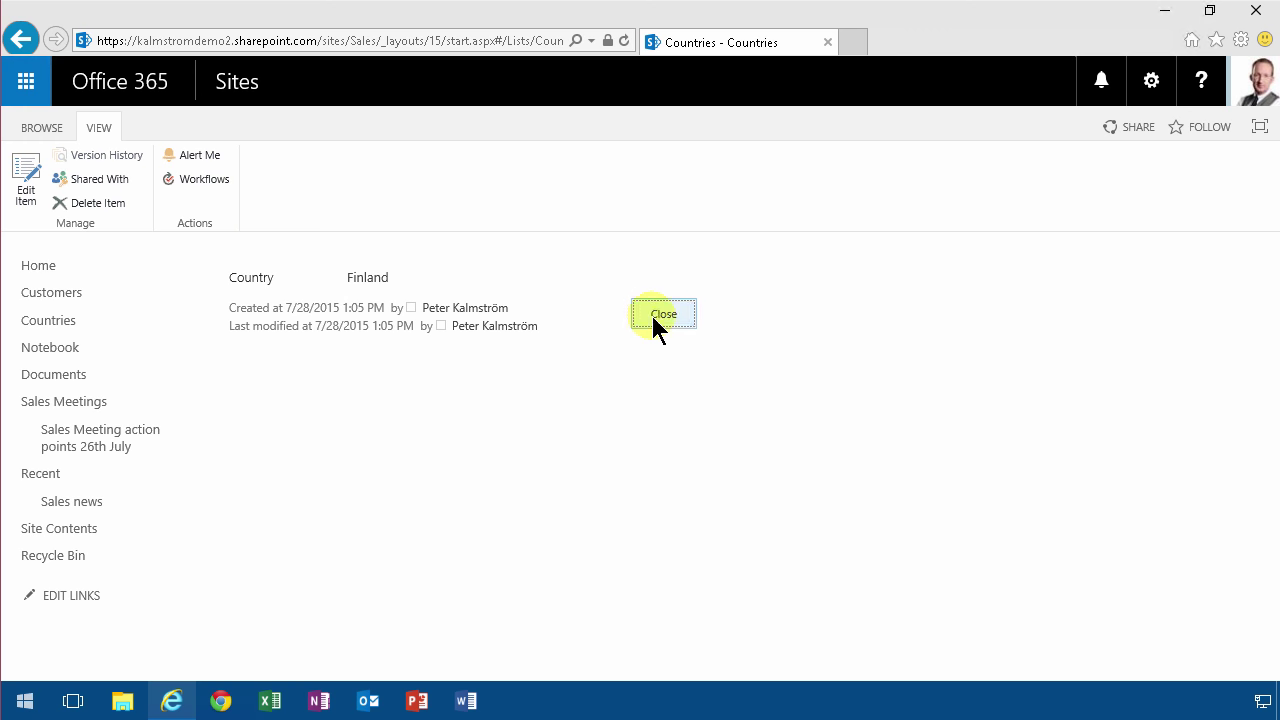
click(664, 312)
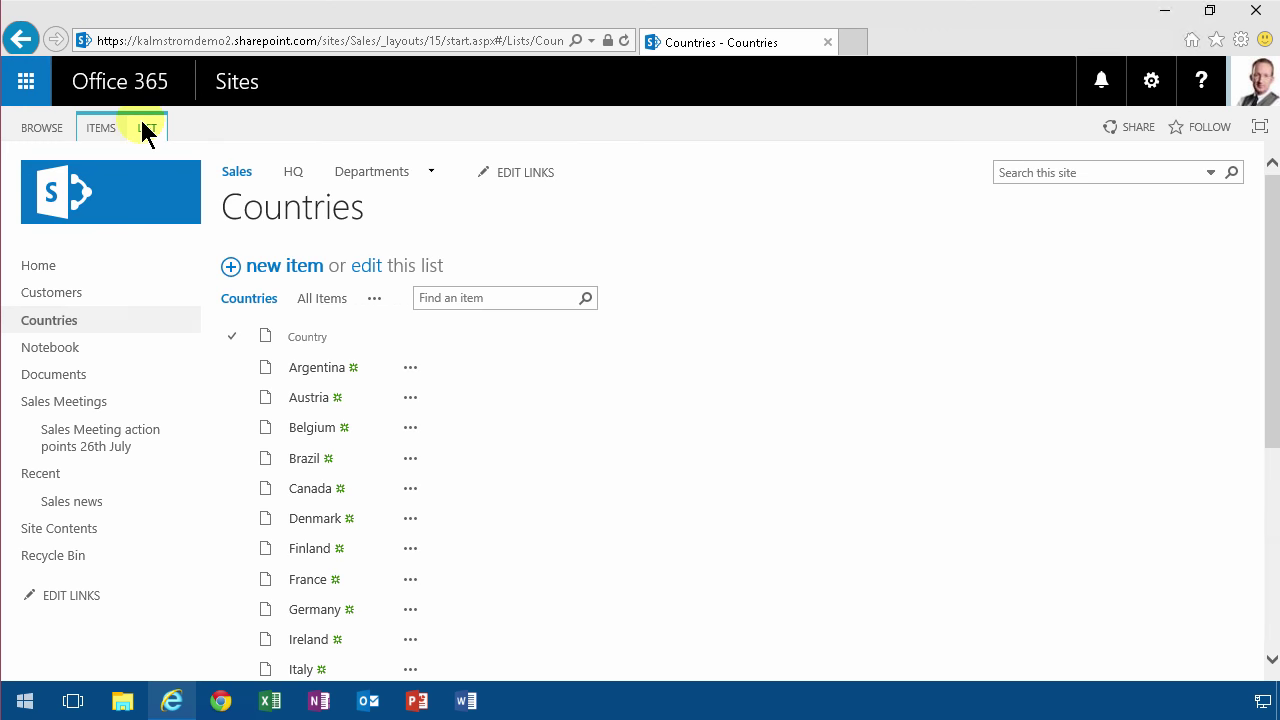
Step: Set 'Launch forms in a dialog?' to Yes in Advanced settings and confirm Argentina opens in a pop-up
click(146, 128)
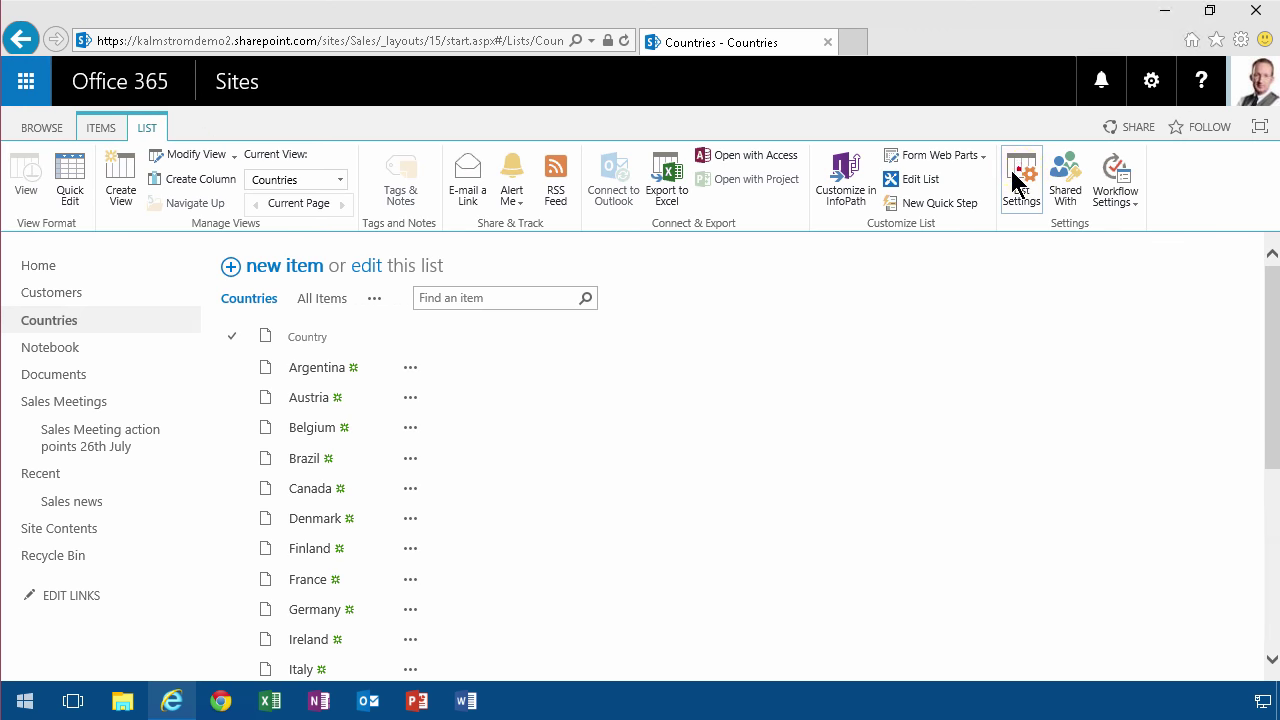
click(1020, 178)
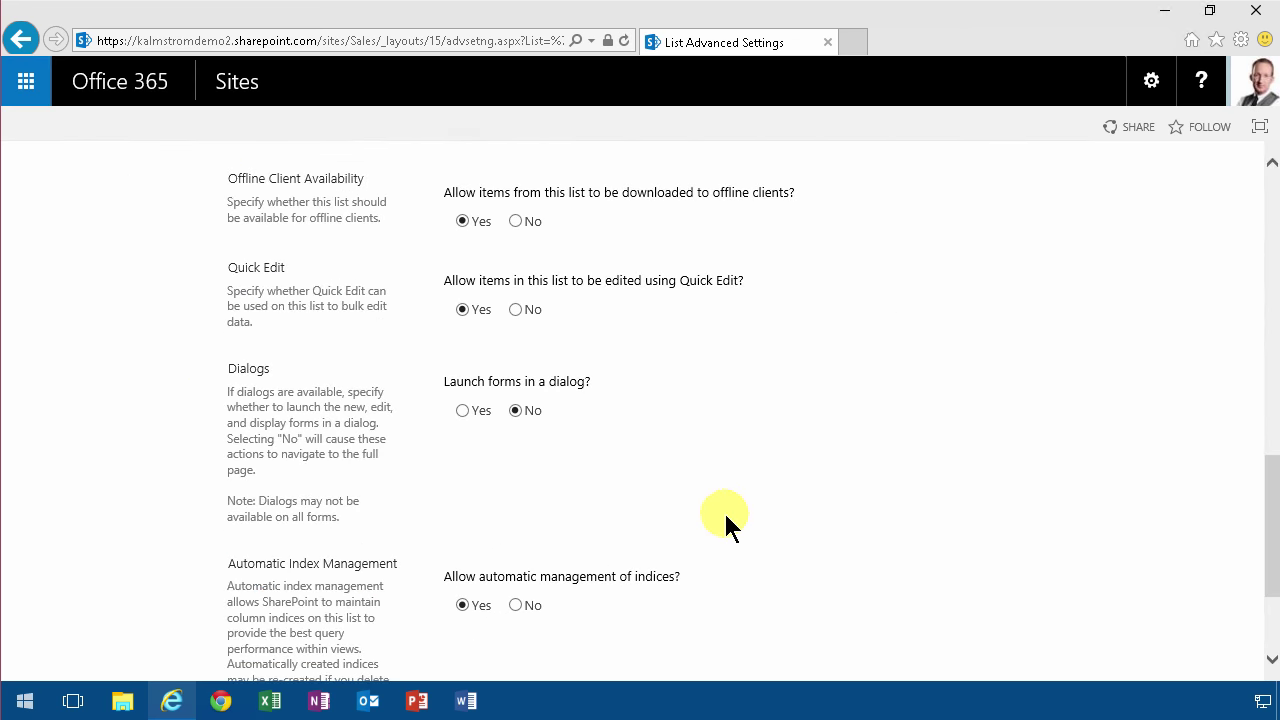
scroll(down, 3)
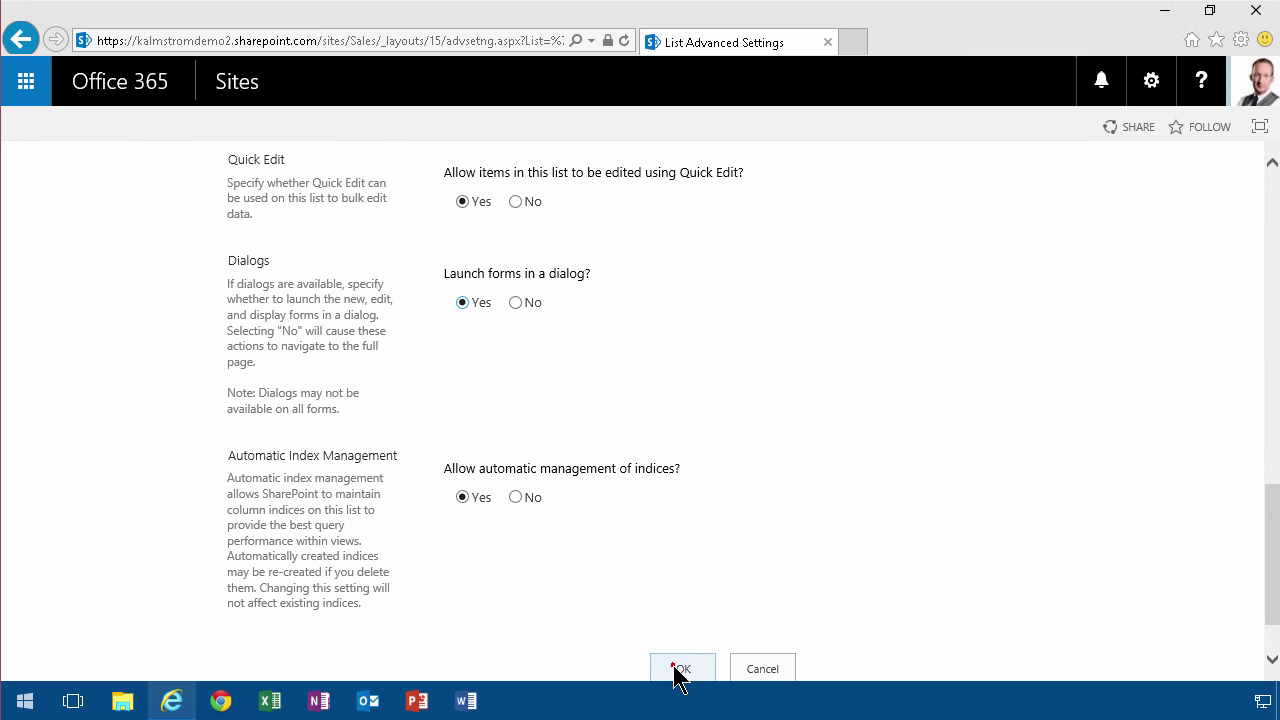
click(682, 668)
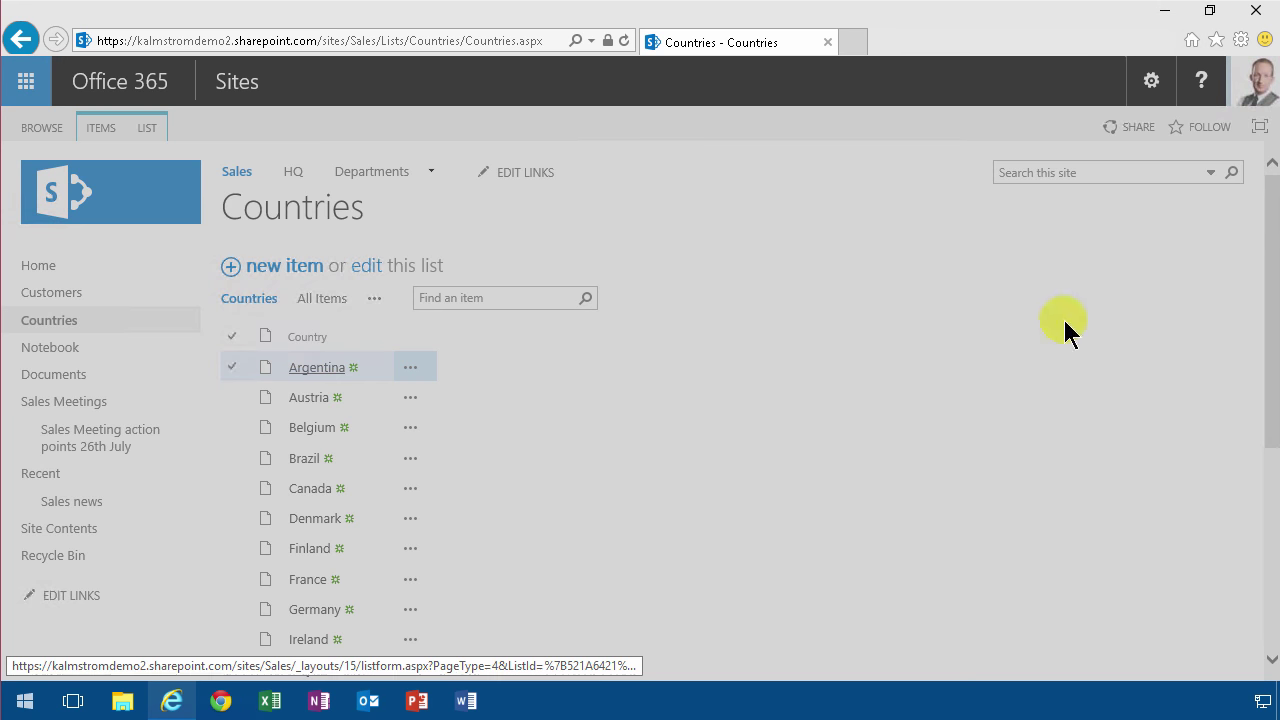
click(316, 368)
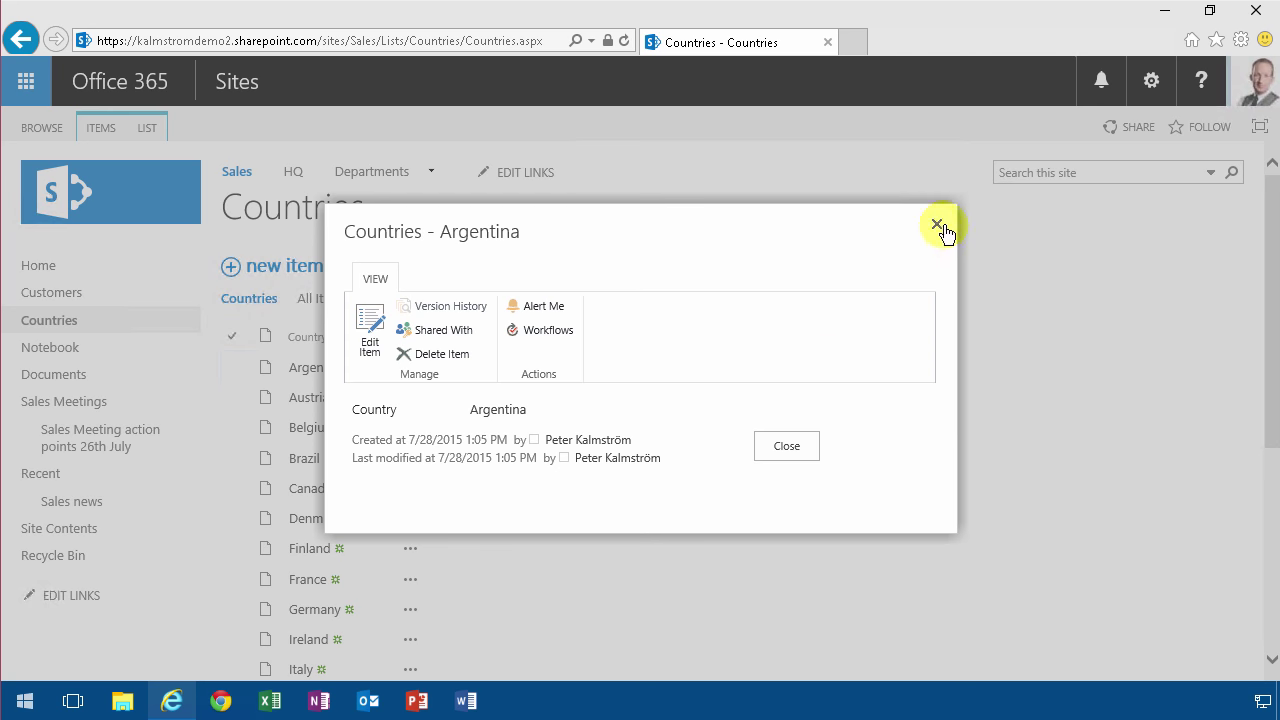
click(936, 224)
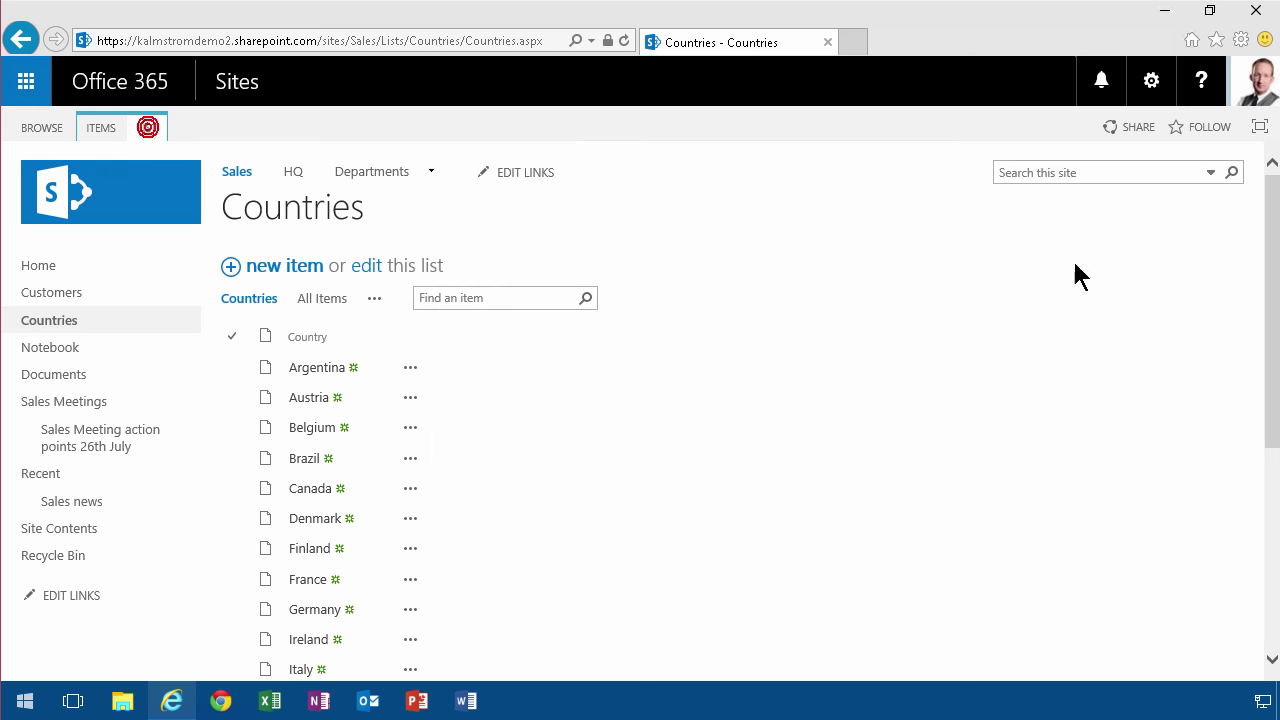
Step: Add the Customers list web part to the Countries default display form
click(148, 128)
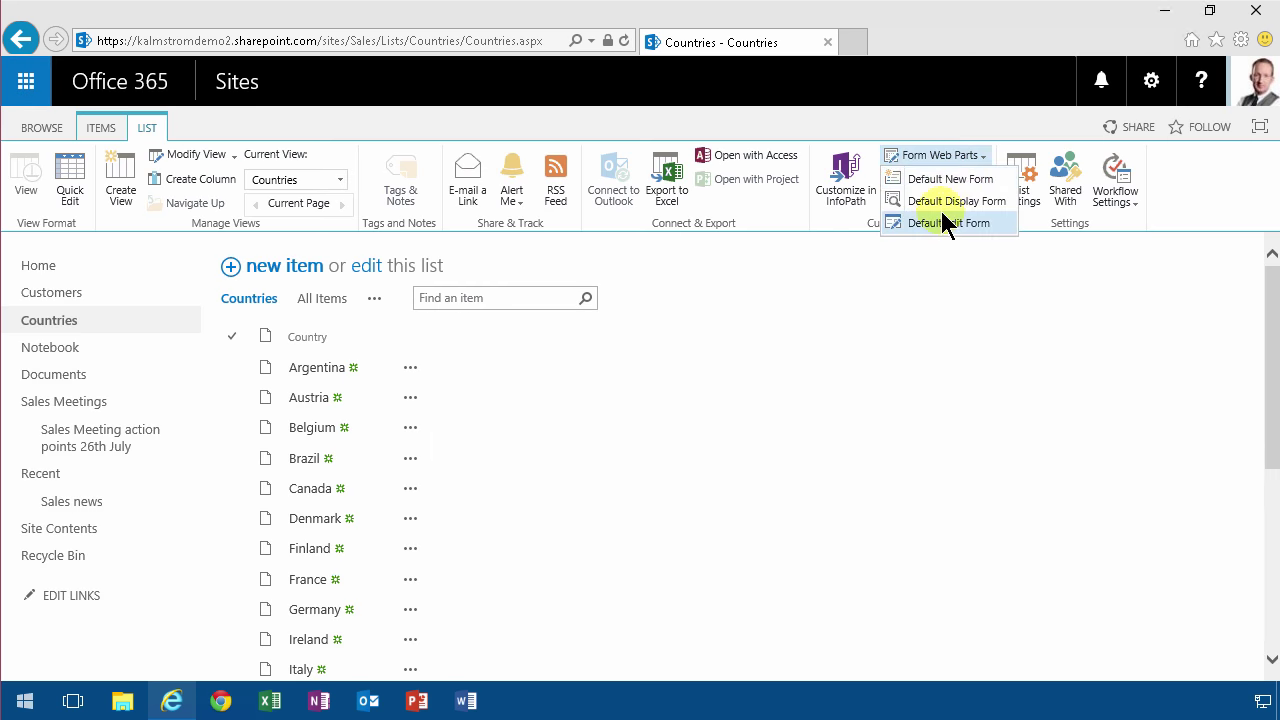
click(956, 200)
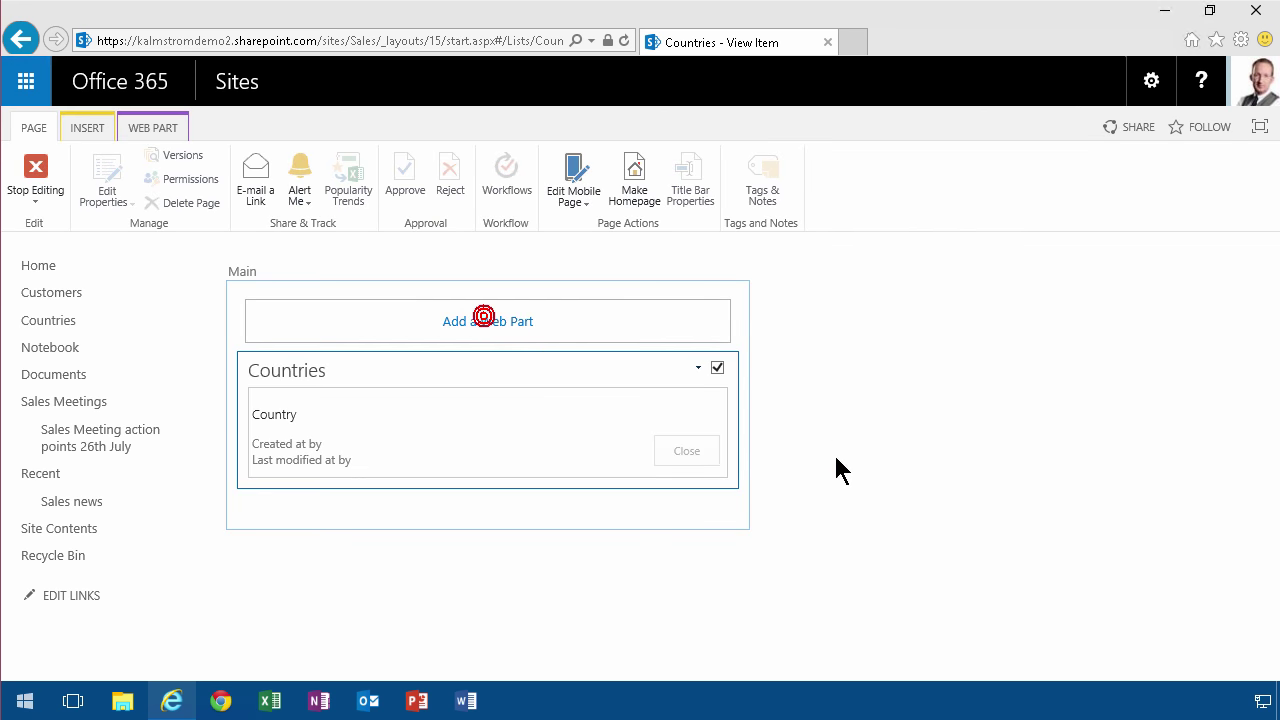
click(488, 320)
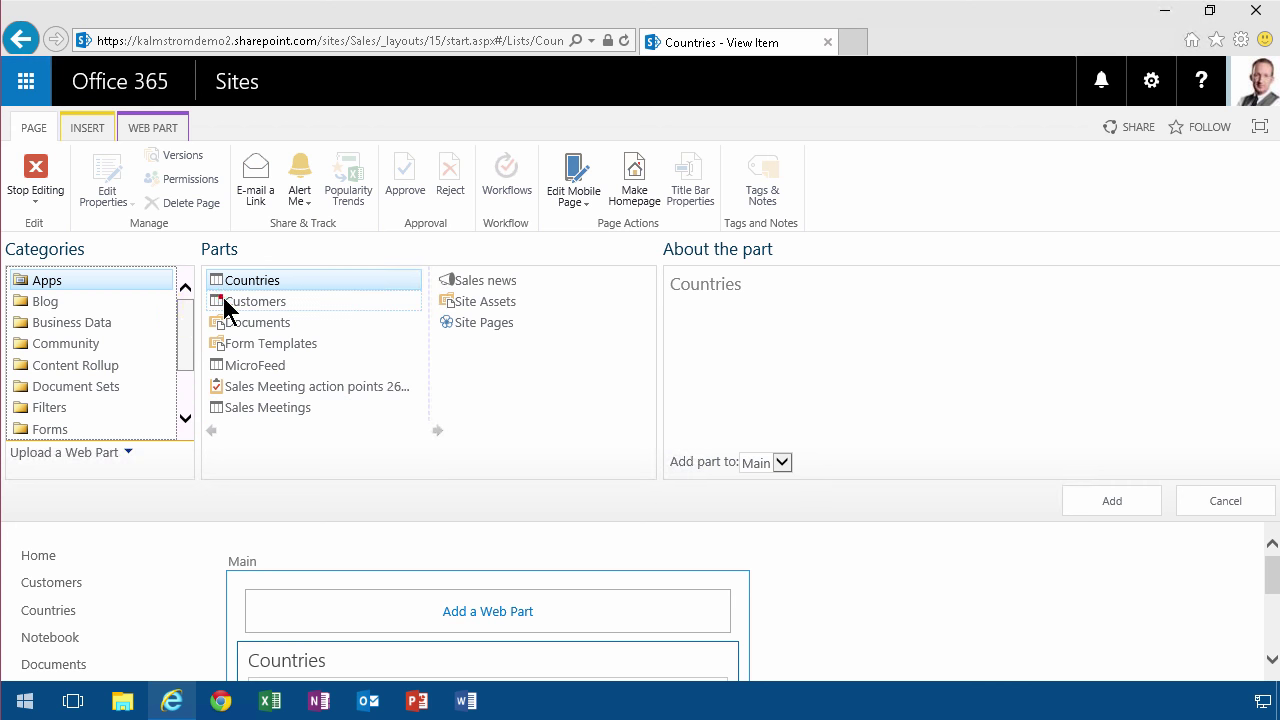
click(256, 300)
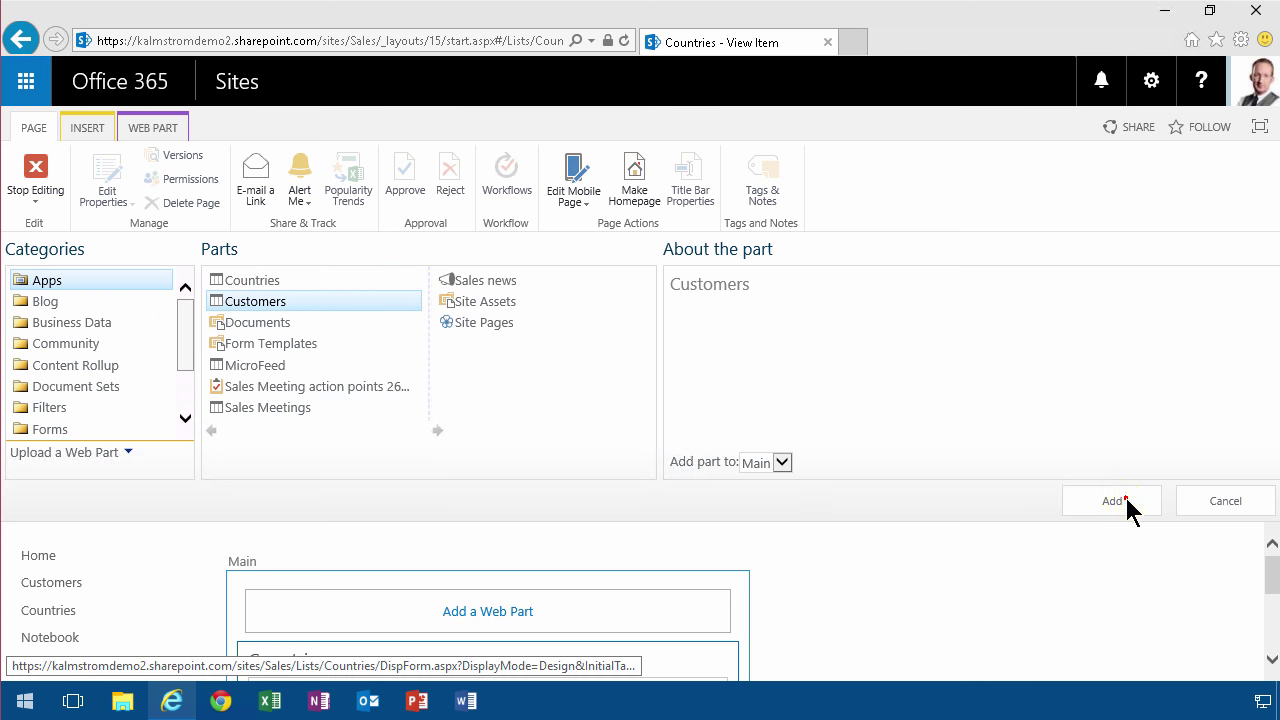
click(1112, 500)
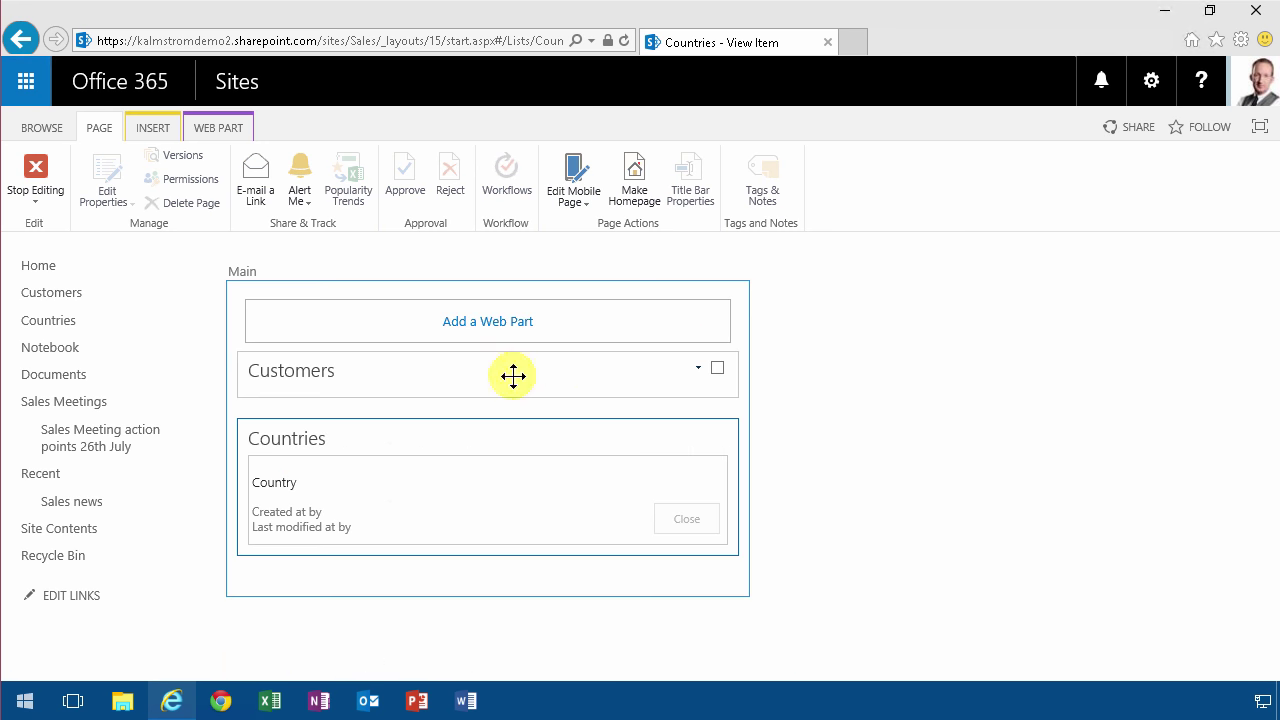
Step: Move the Customers web part below the Countries details and stop editing the form
drag(512, 376, 488, 544)
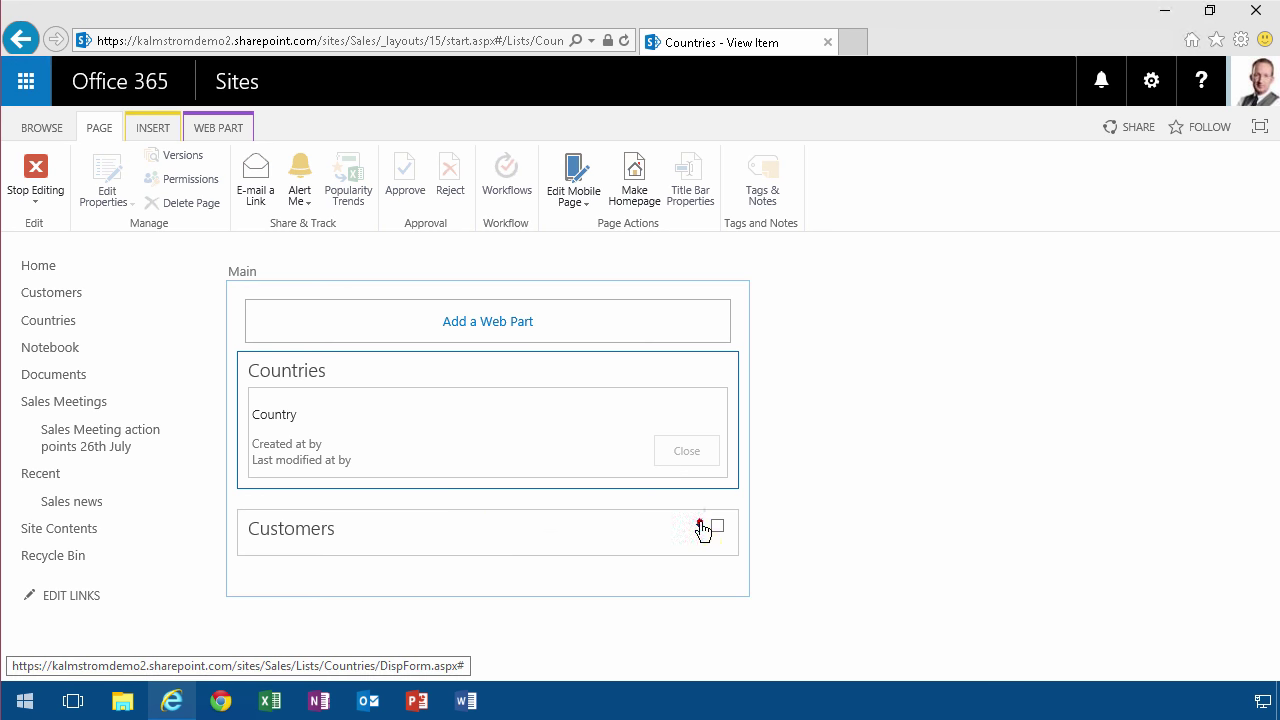
click(700, 528)
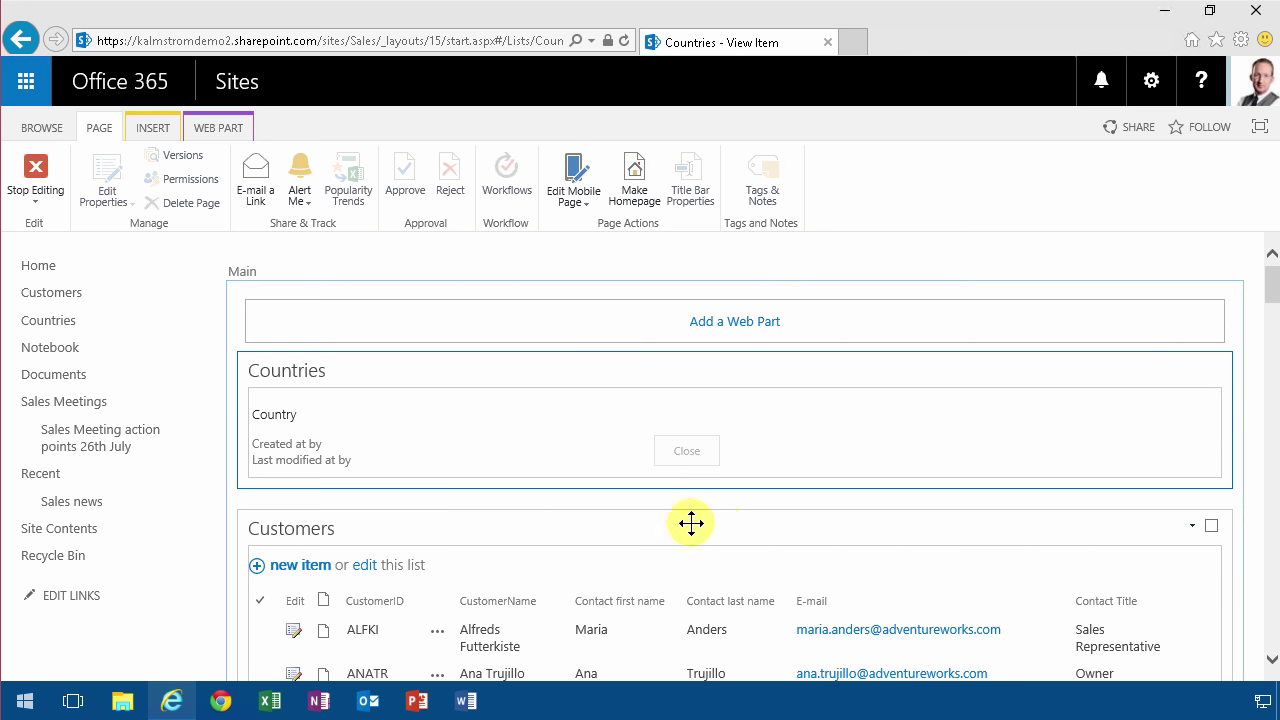
click(36, 180)
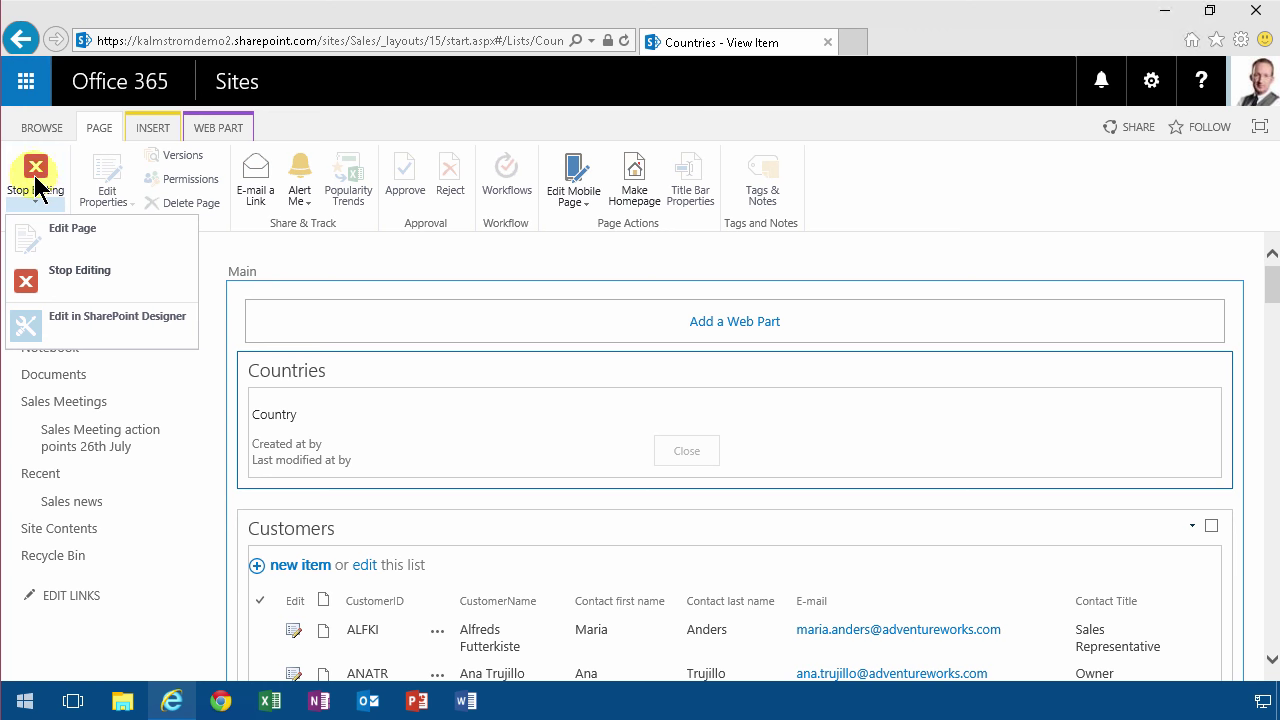
click(36, 176)
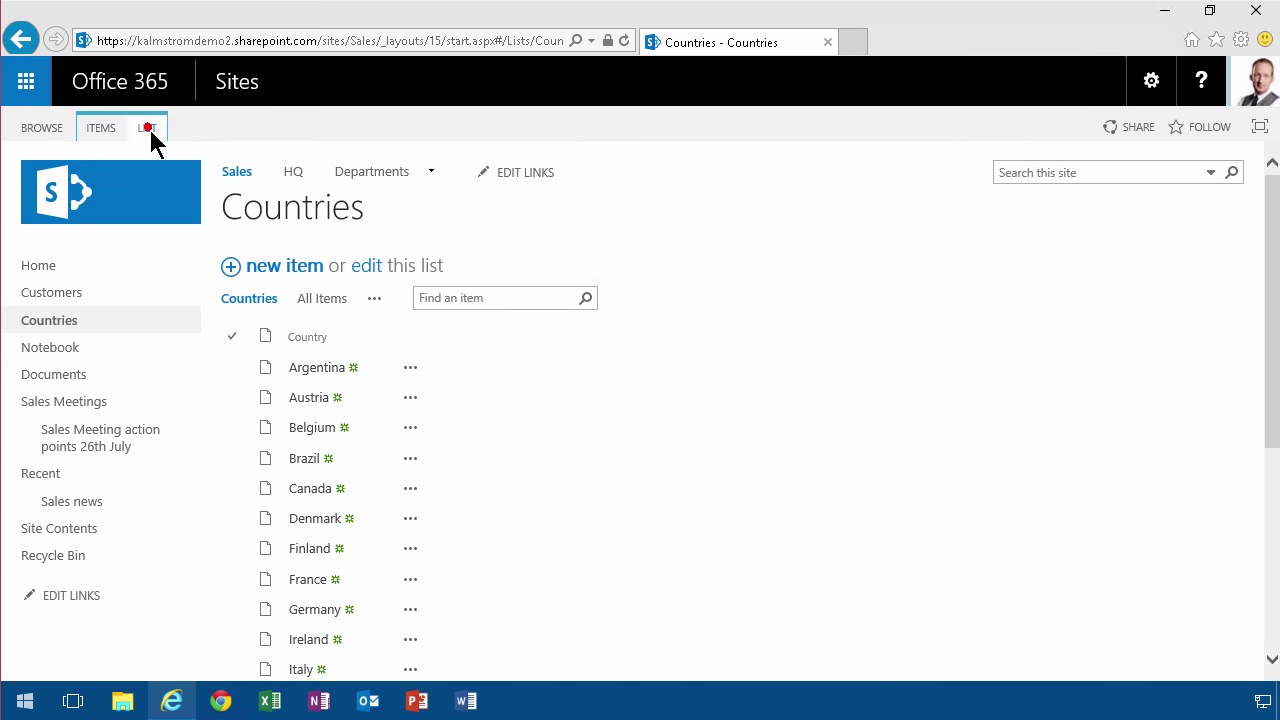
Step: Reopen the default display form for editing and bring up the Countries web part's menu
click(146, 128)
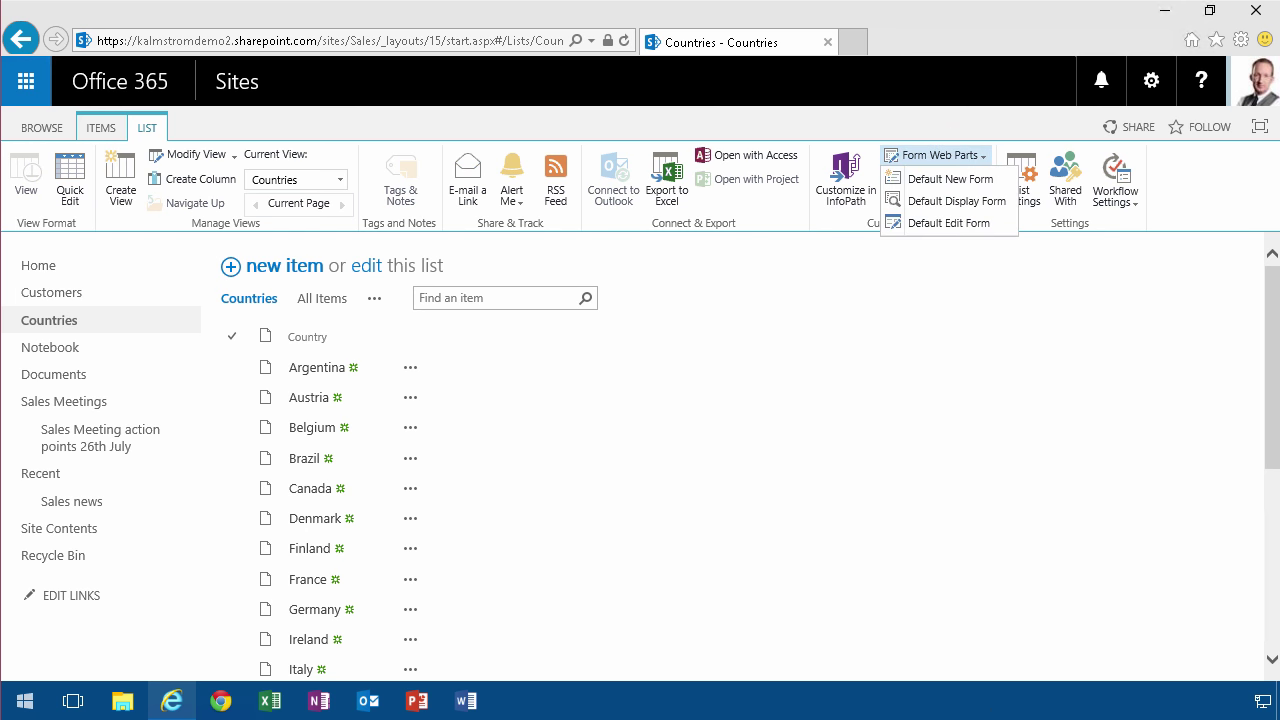
mouse_move(956, 200)
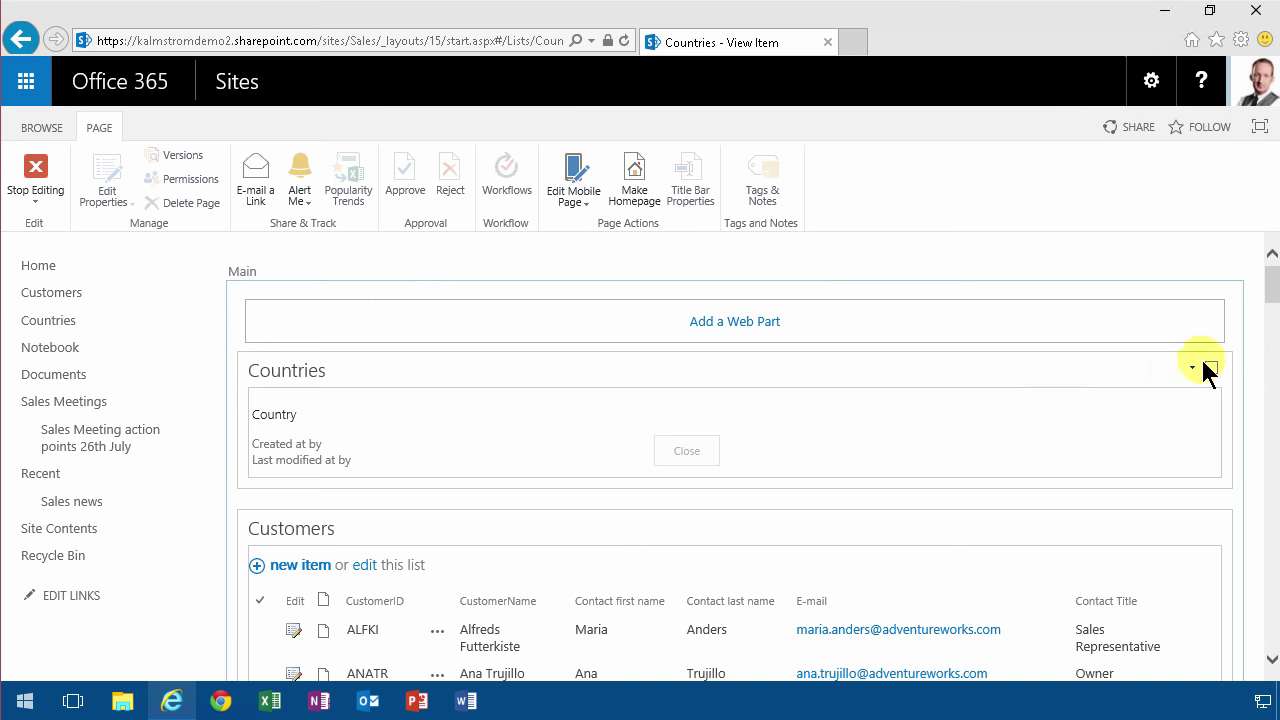
click(1192, 368)
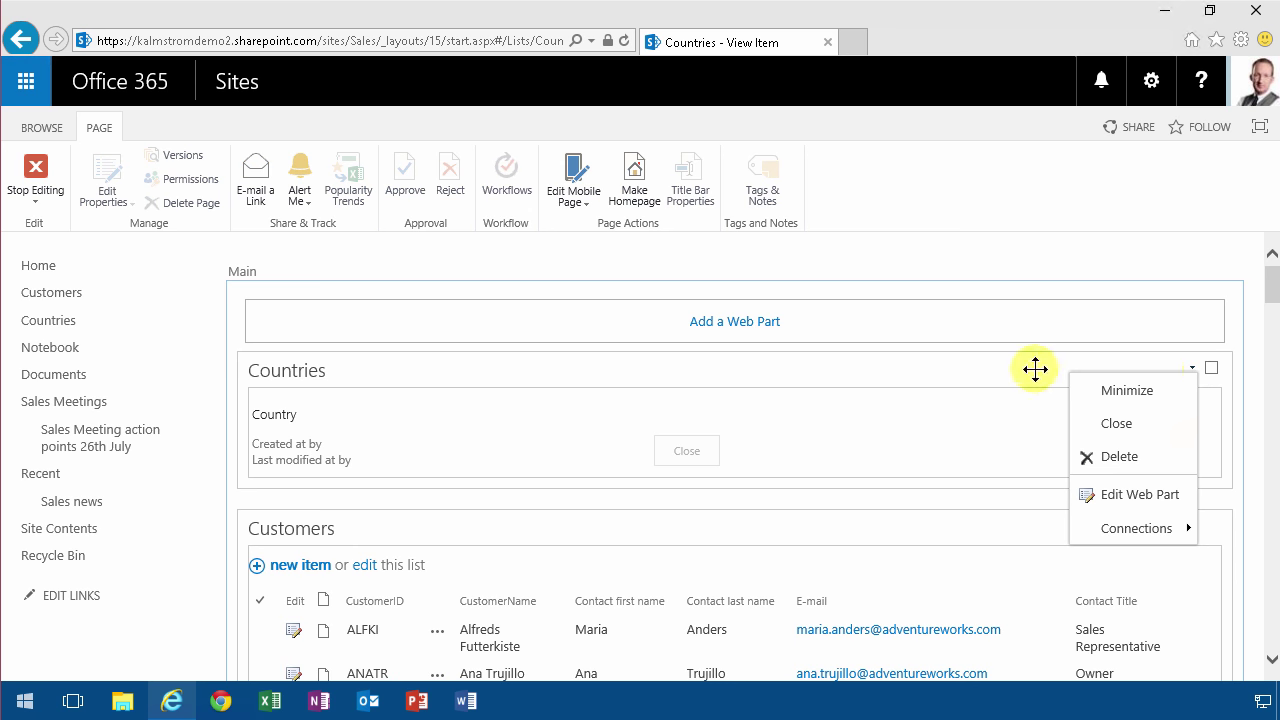
mouse_move(1136, 528)
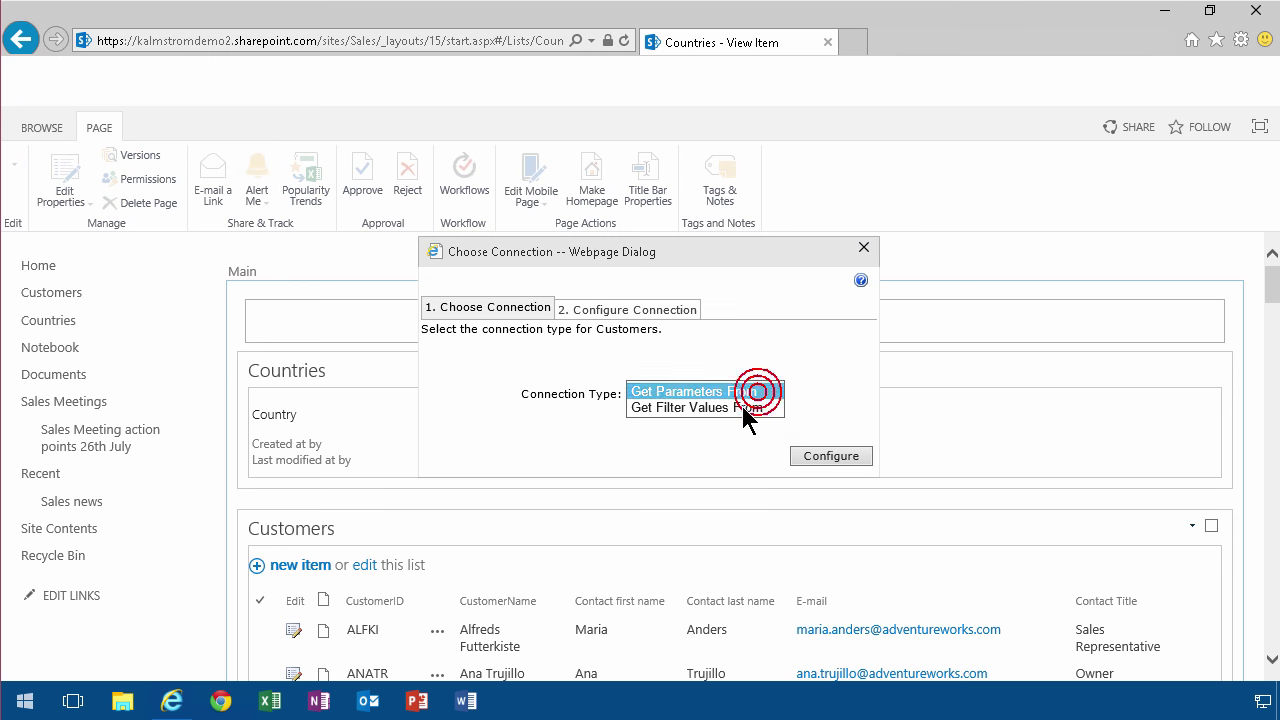
Step: Connect Customers via Get Filter Values From, matching Provider Country to Consumer Country, and finish
click(704, 408)
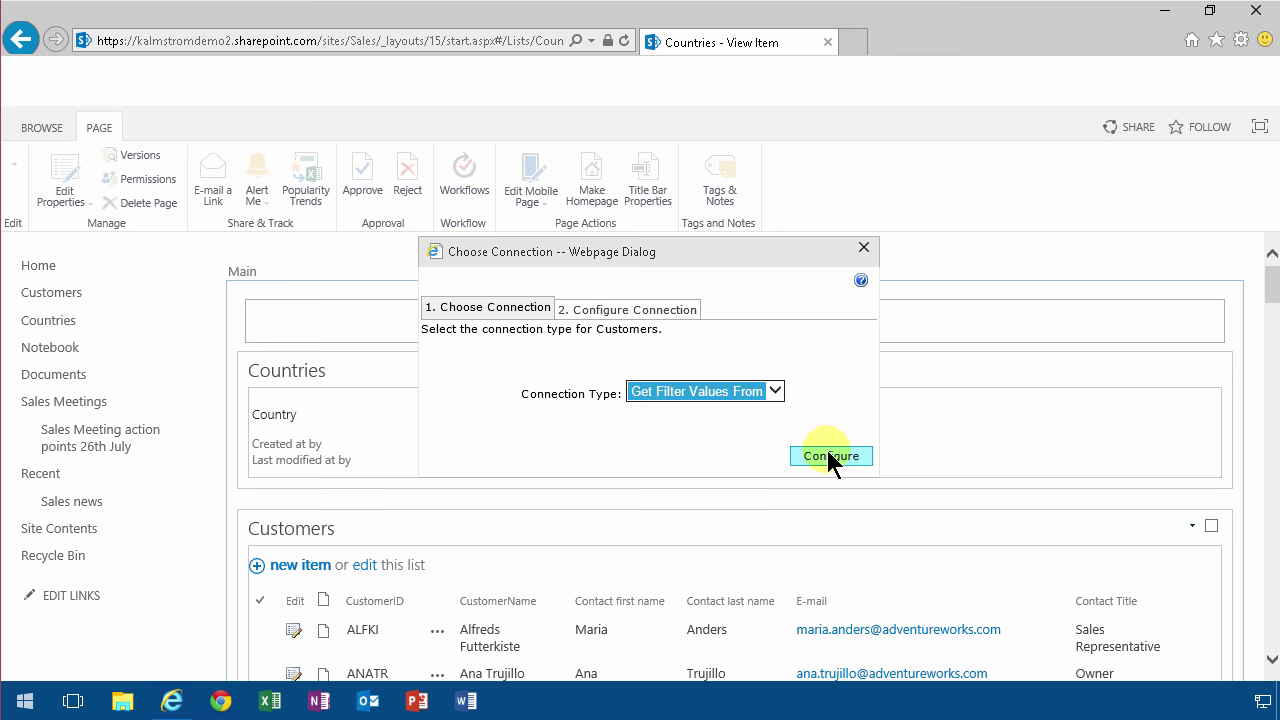
click(830, 456)
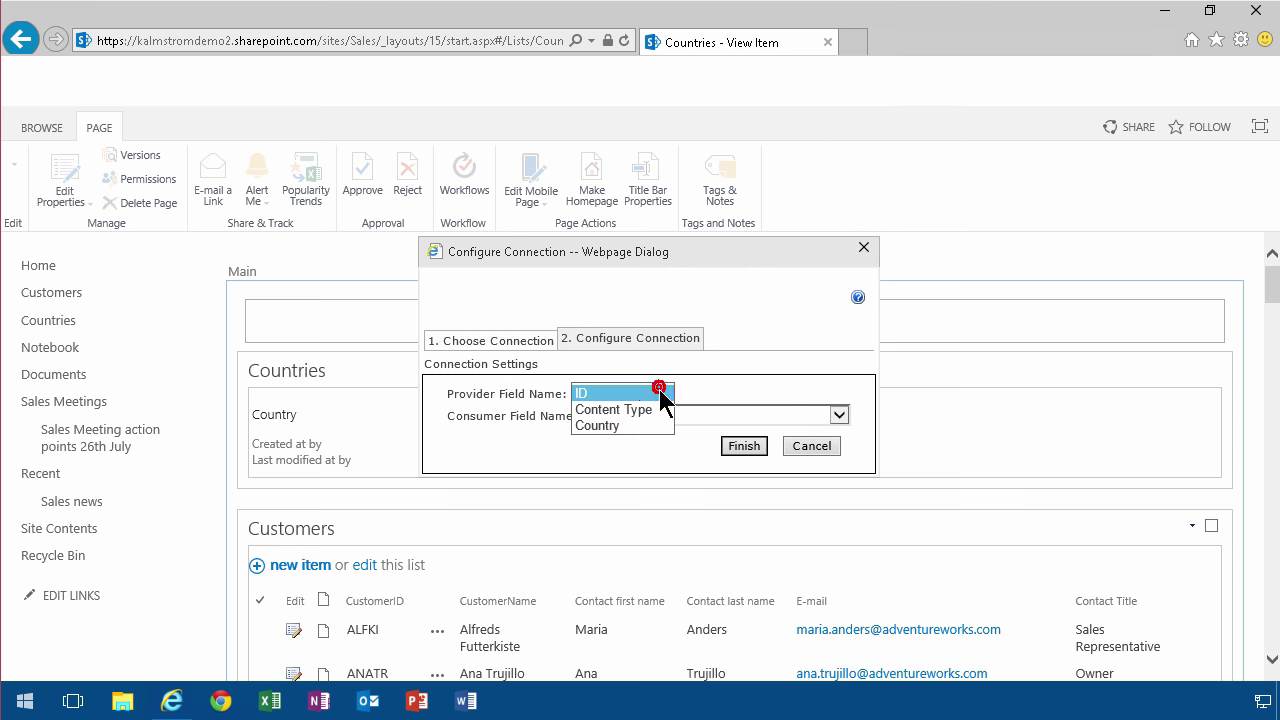
click(596, 424)
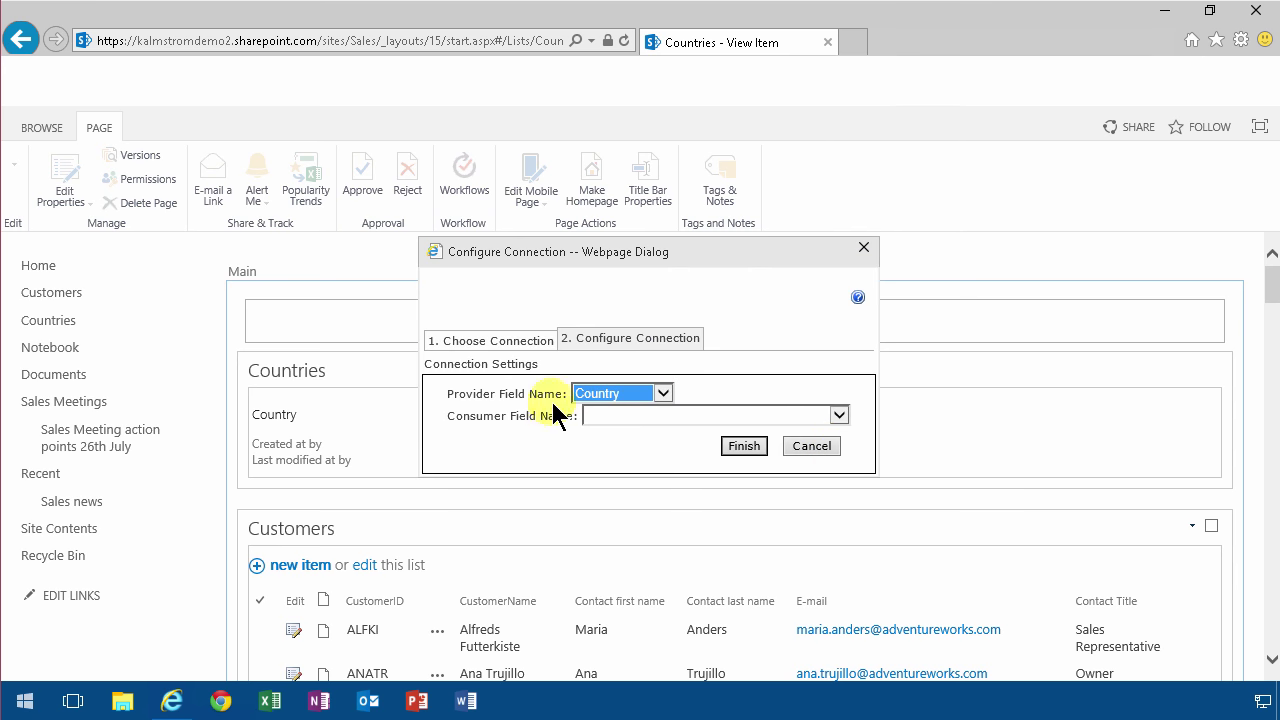
mouse_move(56, 320)
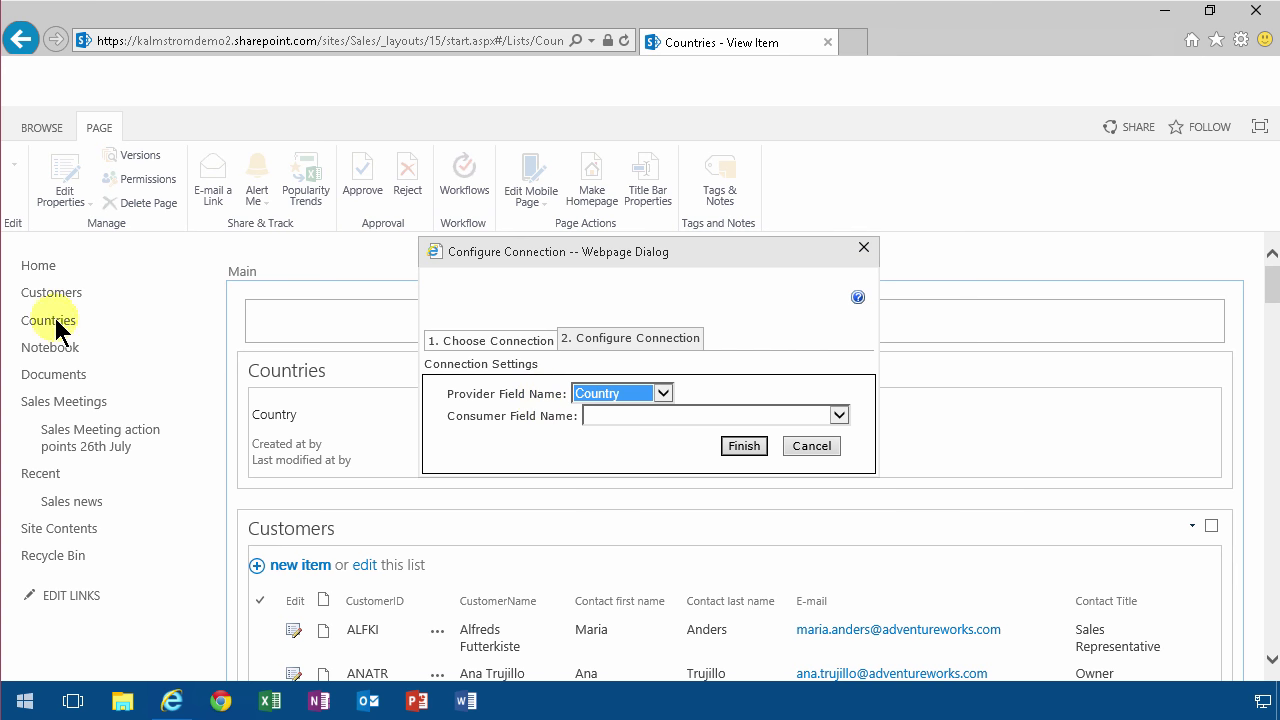
click(838, 414)
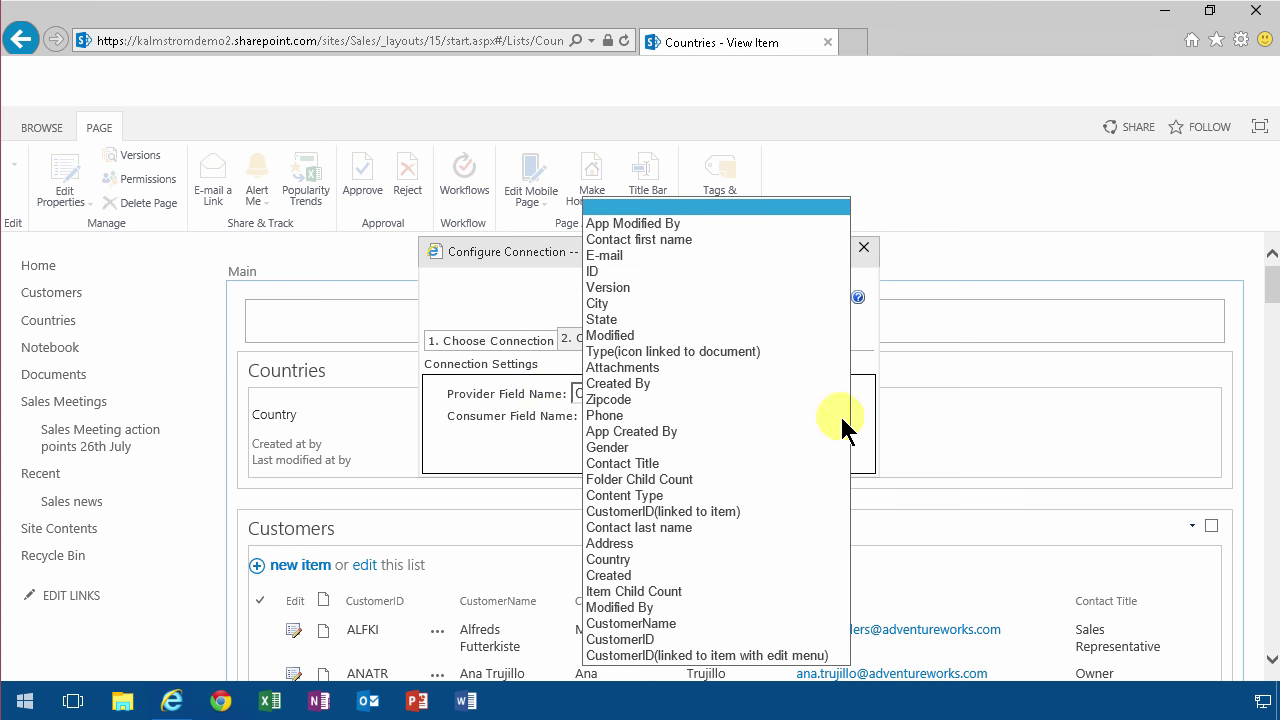
mouse_move(660, 560)
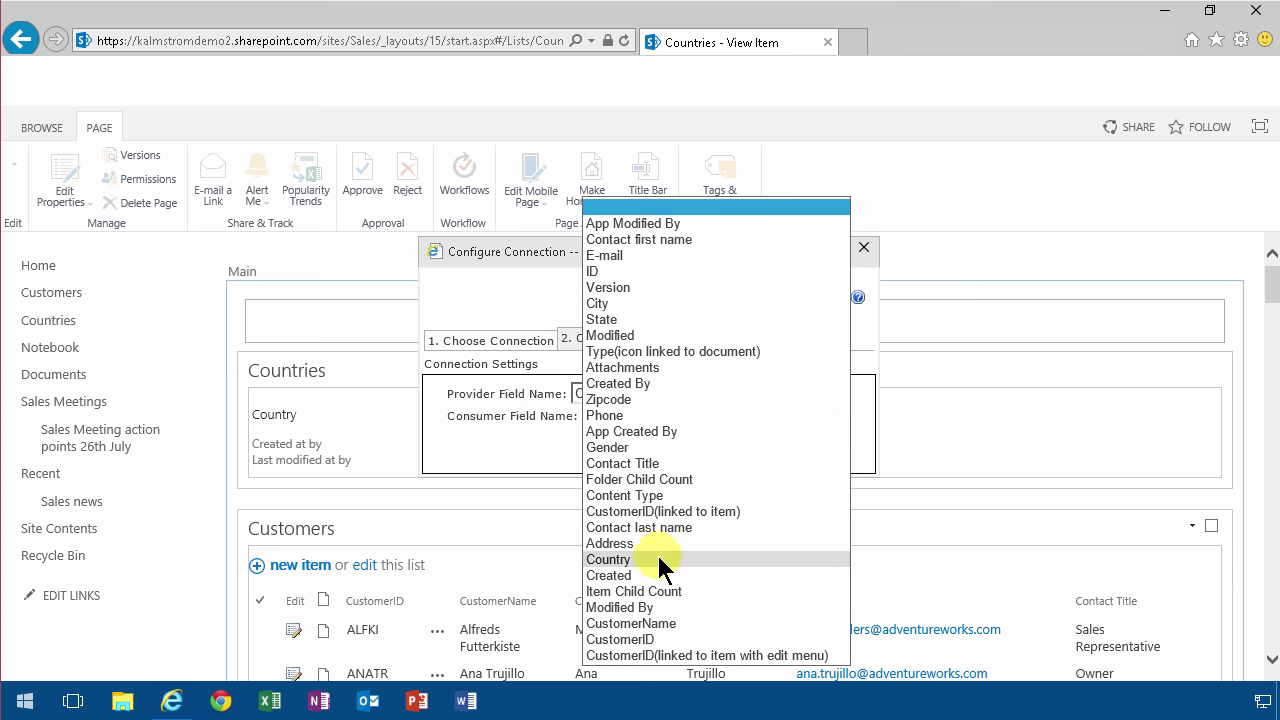
click(608, 560)
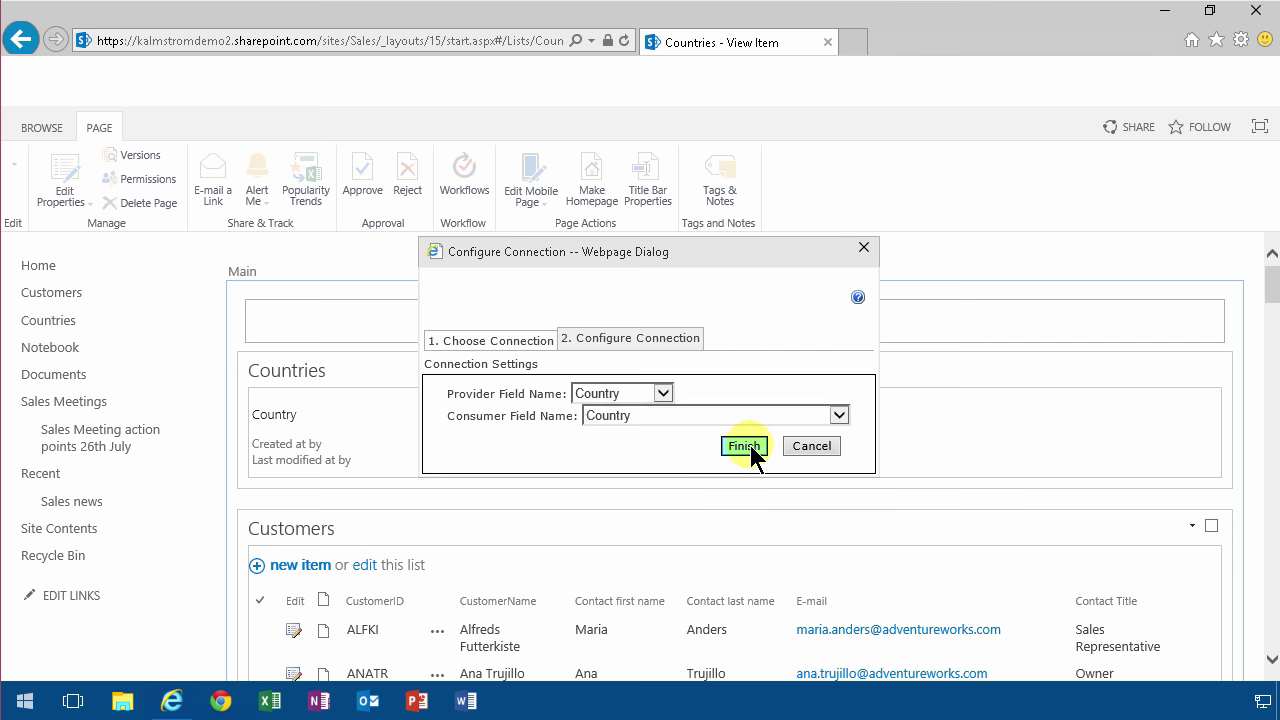
click(744, 446)
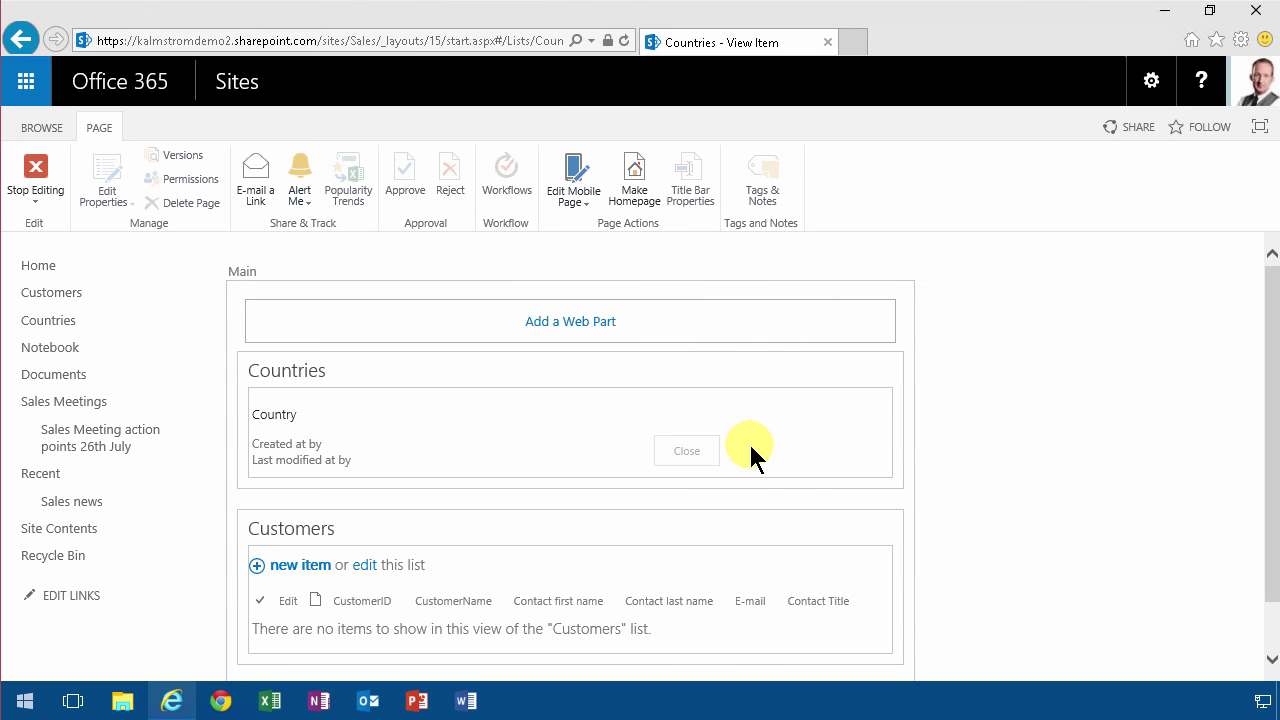
click(36, 164)
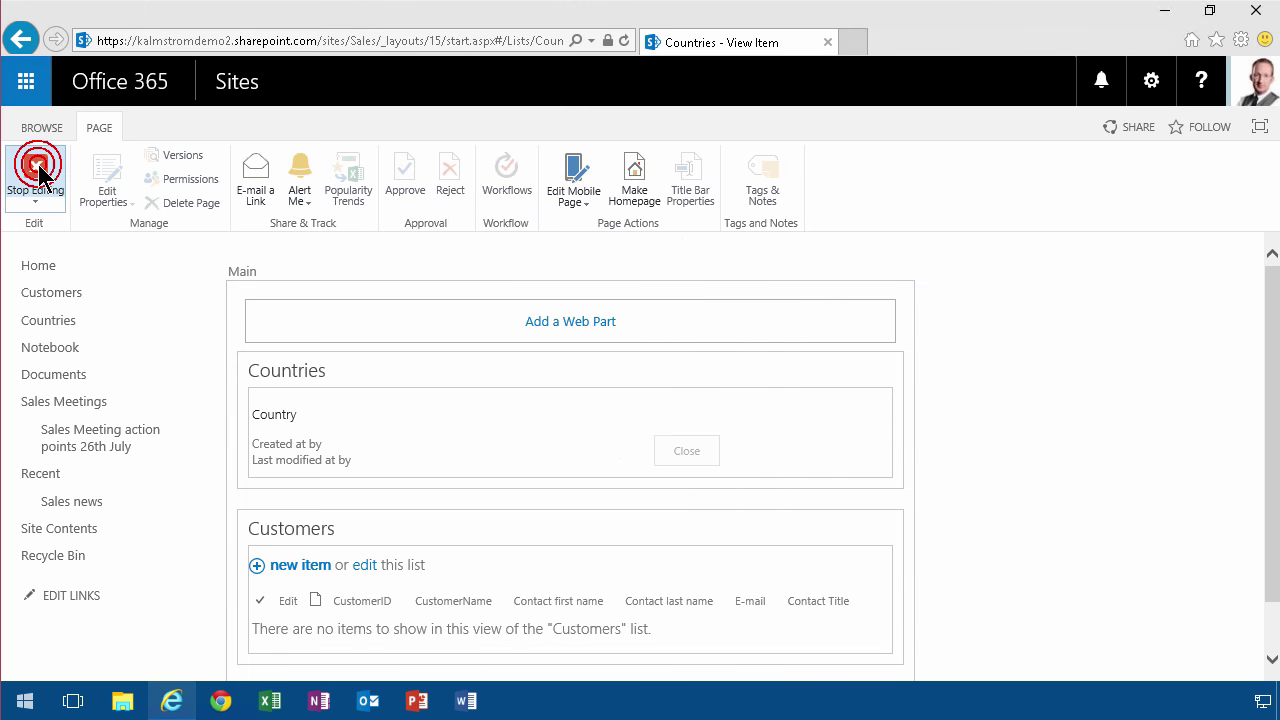
Step: Open Brazil and Sweden to see only their customers listed, then open Argentina
click(36, 176)
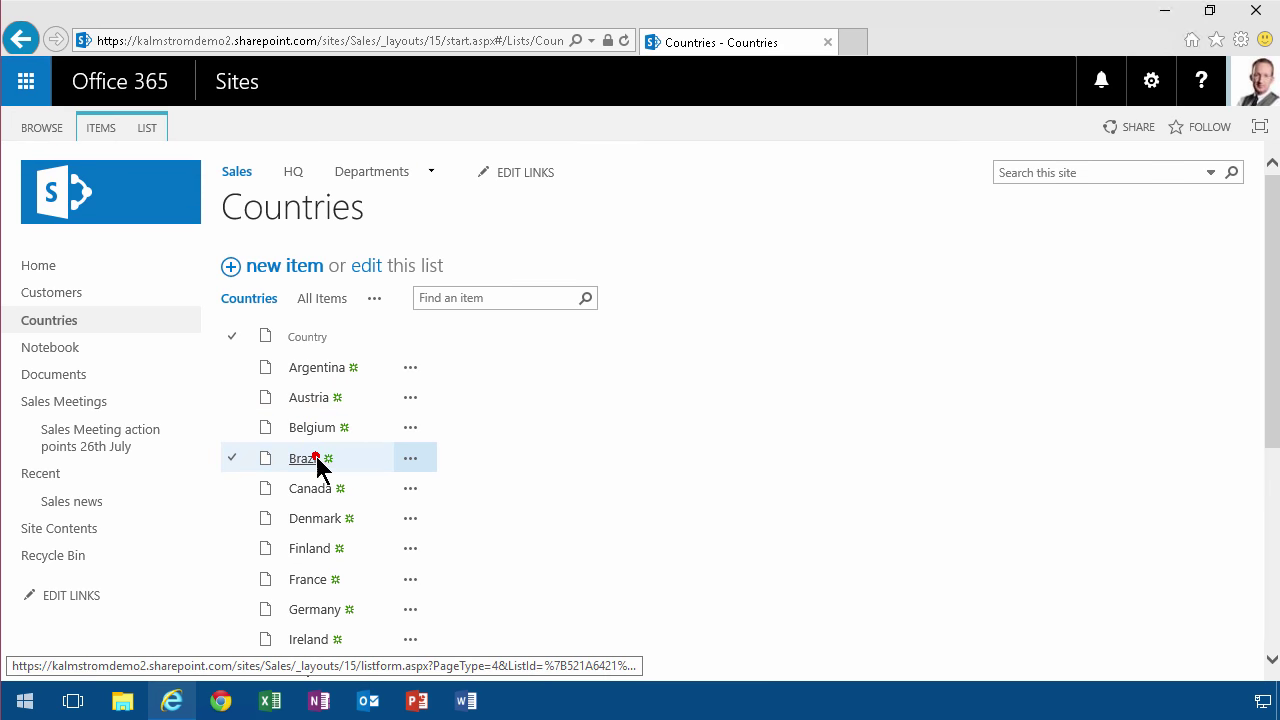
click(304, 458)
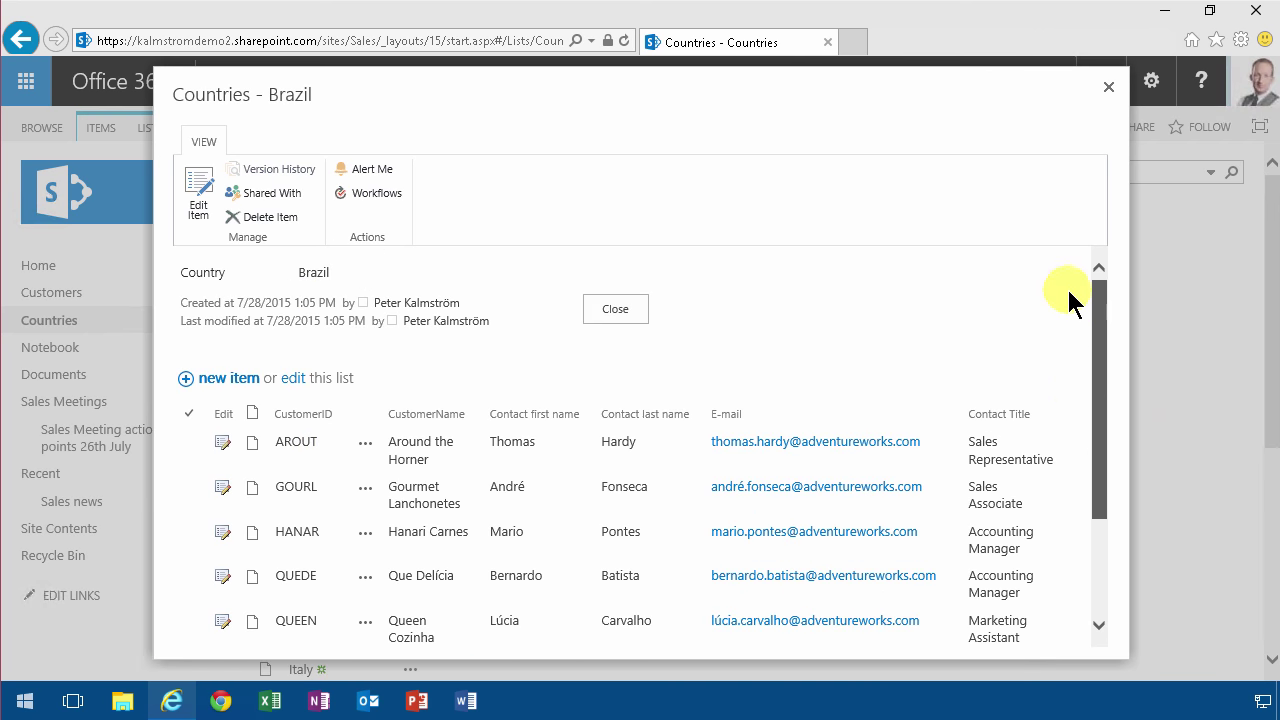
scroll(down, 3)
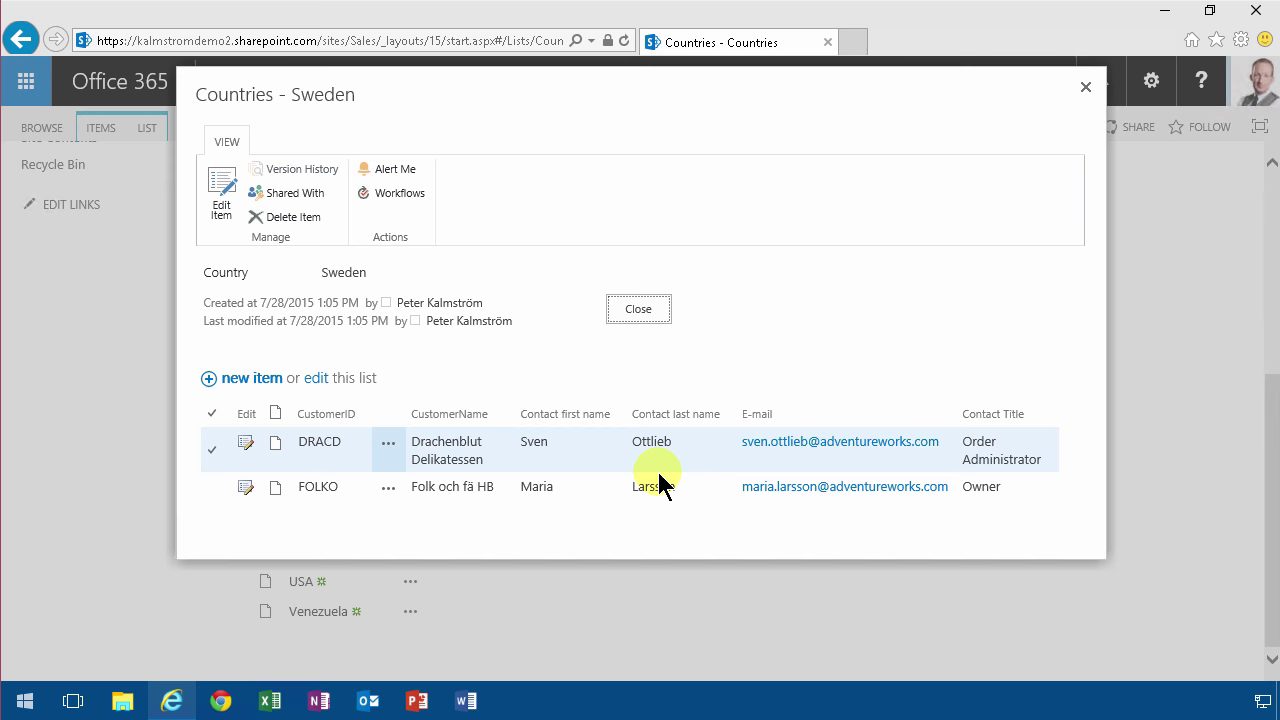
mouse_move(1084, 92)
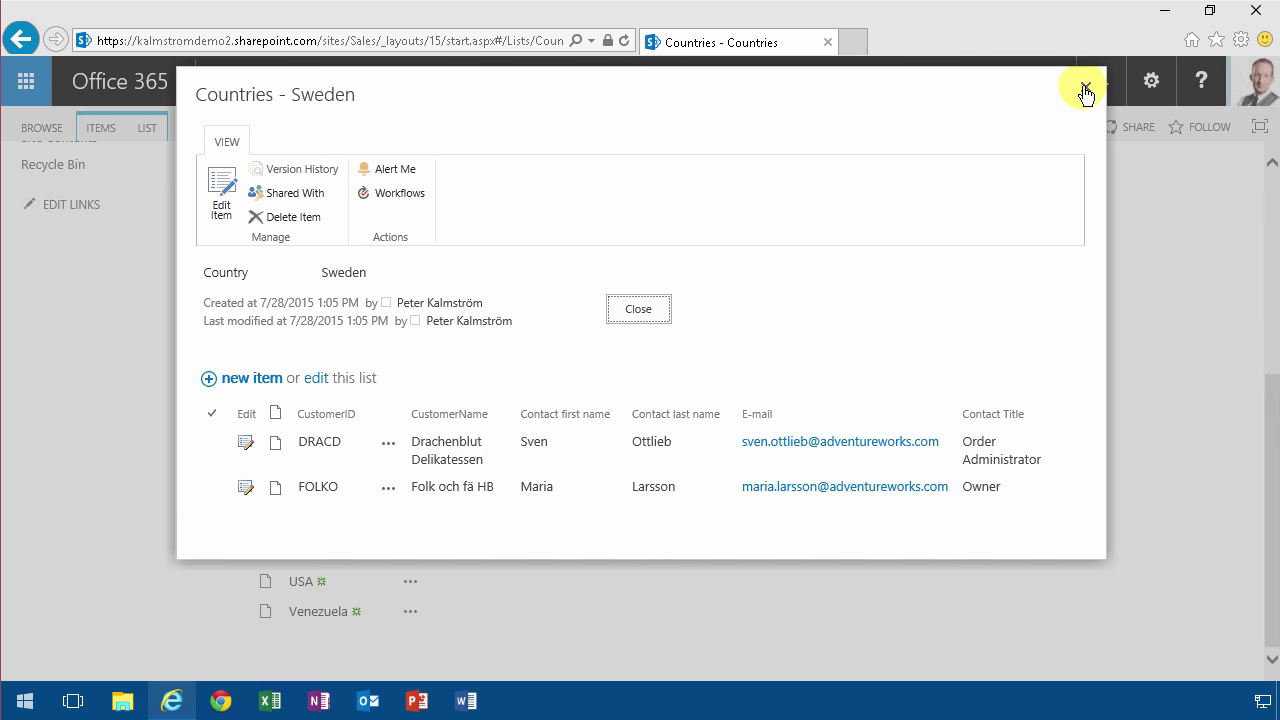
click(1084, 88)
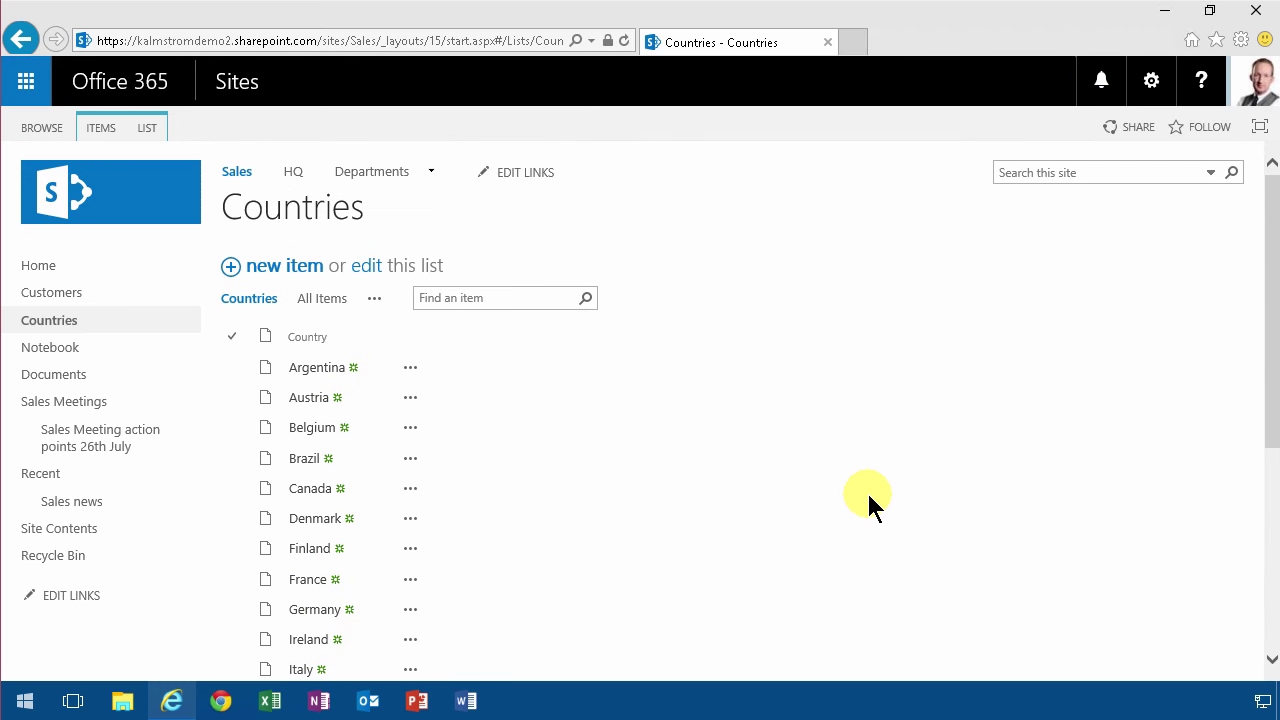
click(318, 368)
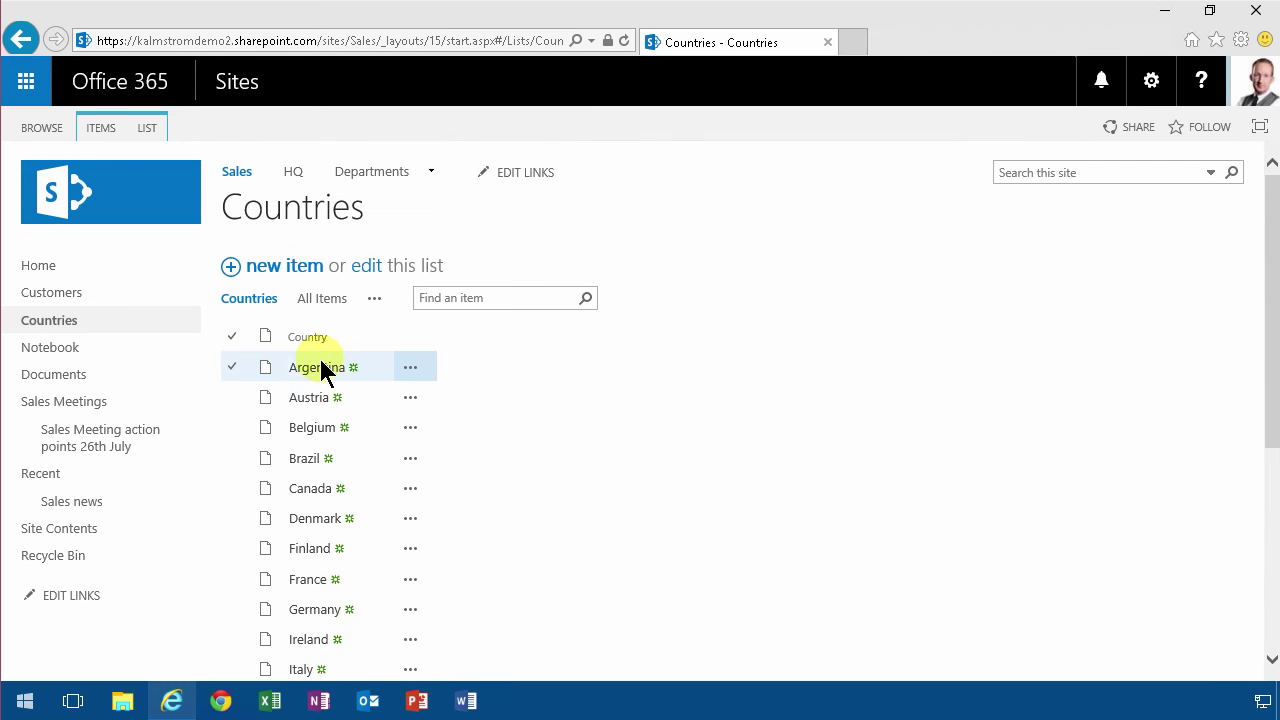